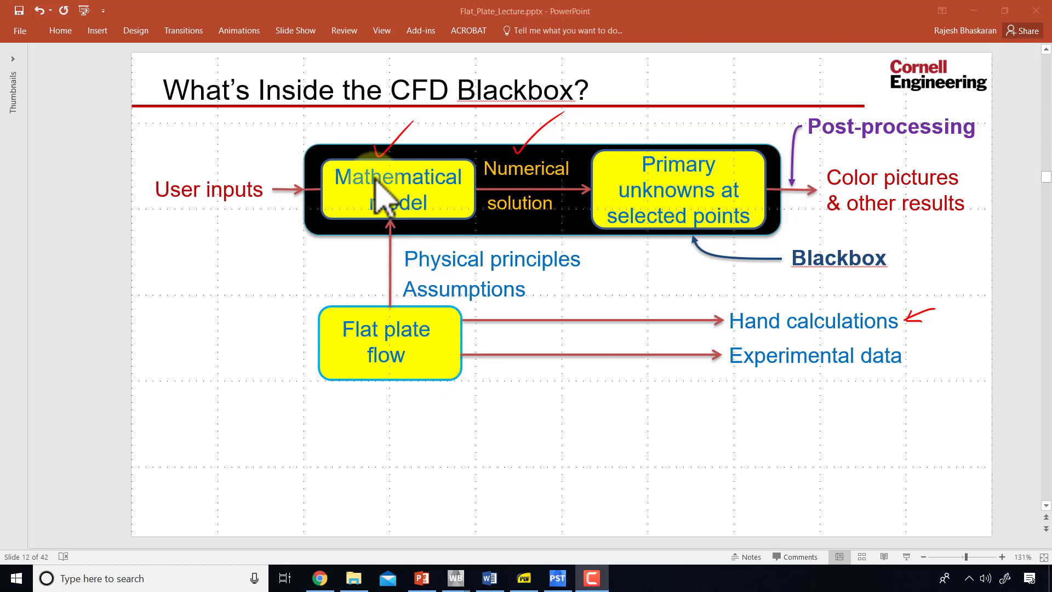
mouse_move(419, 204)
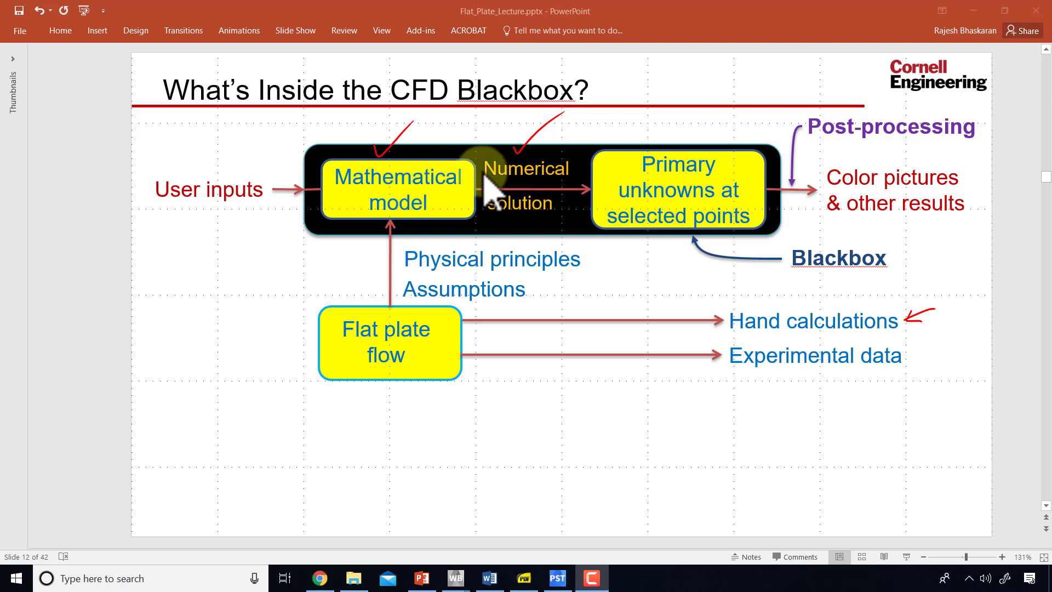
mouse_move(679, 213)
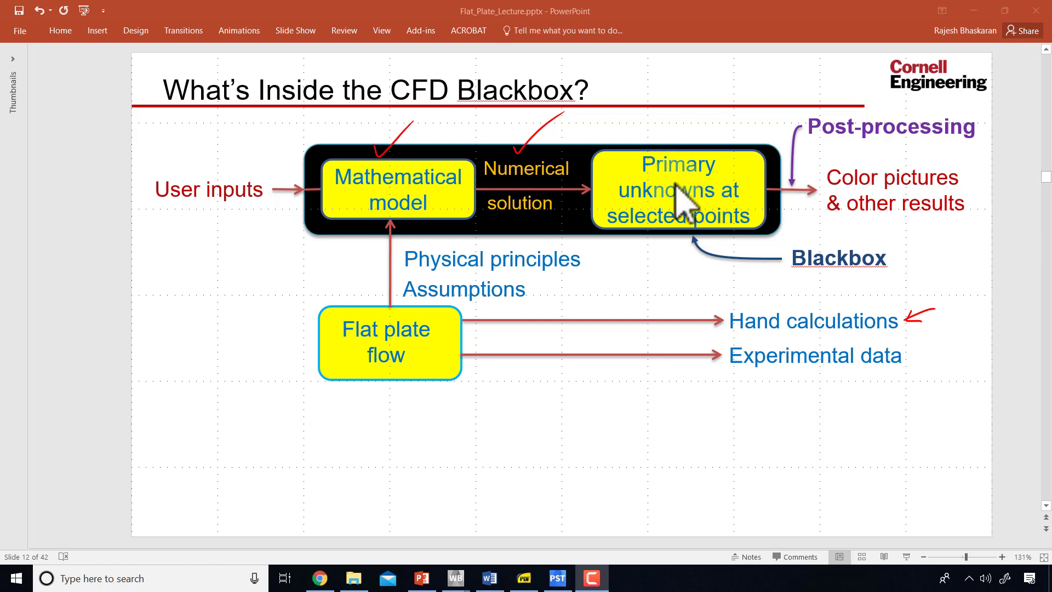
mouse_move(688, 197)
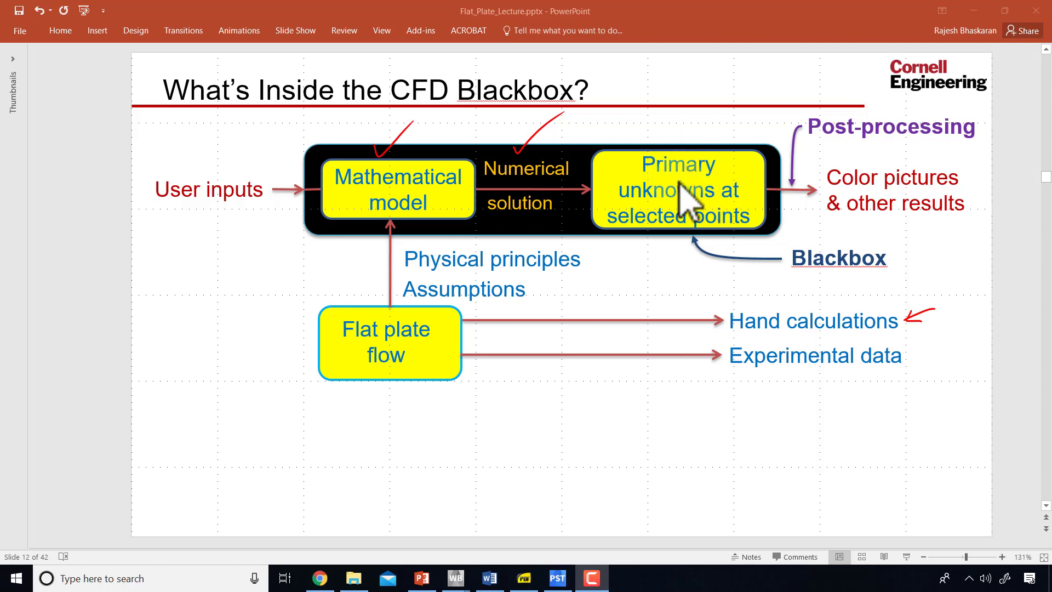
mouse_move(721, 239)
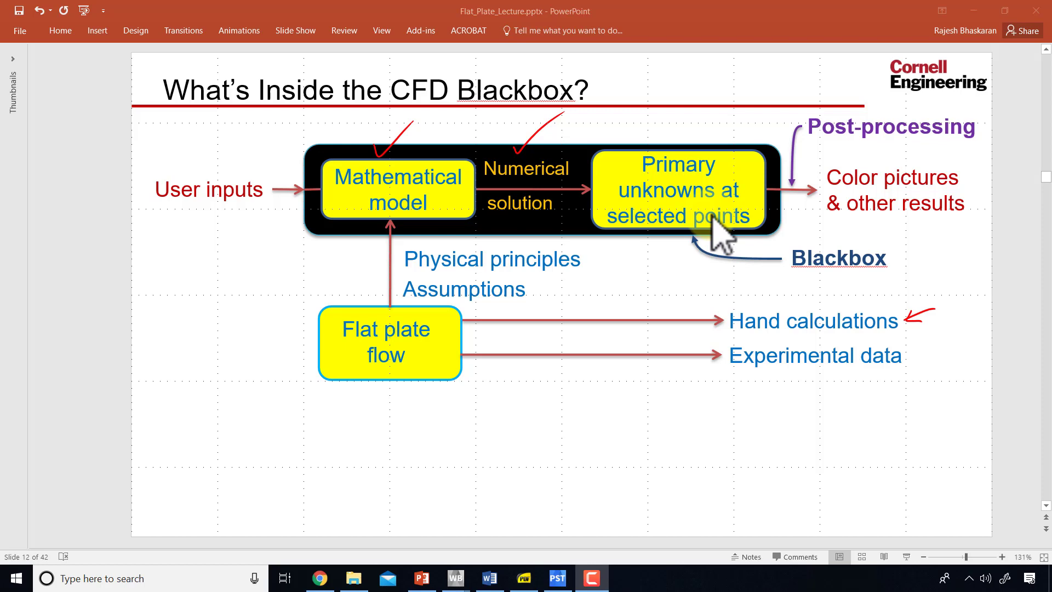
mouse_move(857, 155)
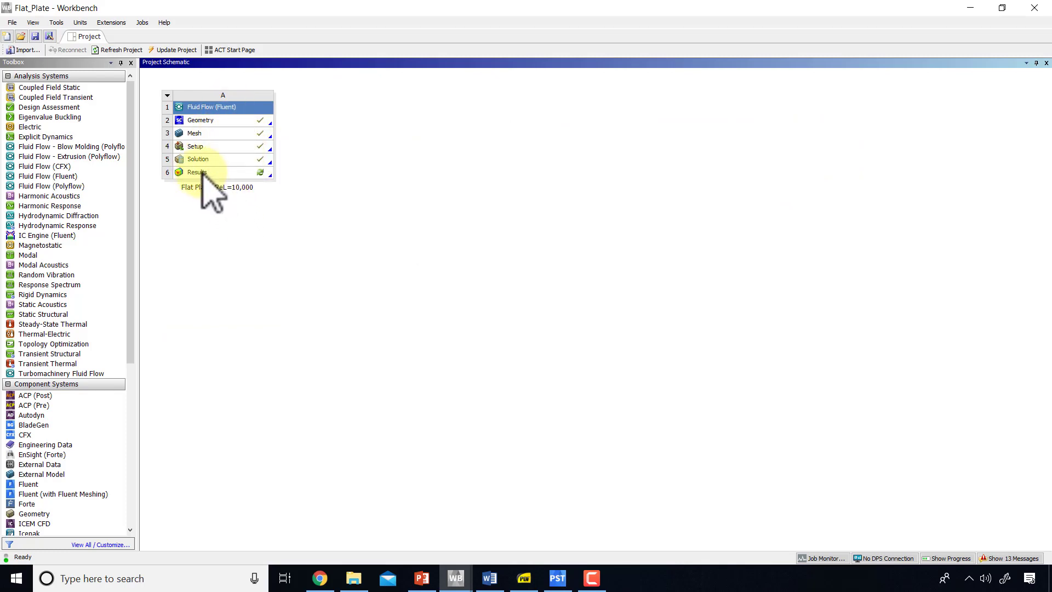
Launch CFD-Post from the flat plate system's Results cell using Edit...
click(197, 173)
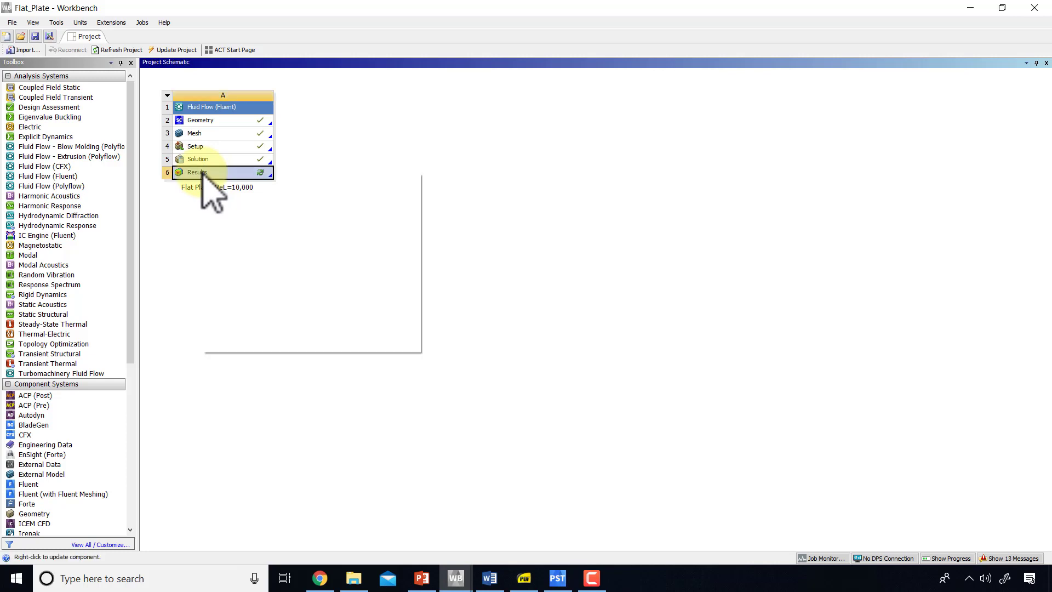
right_click(197, 172)
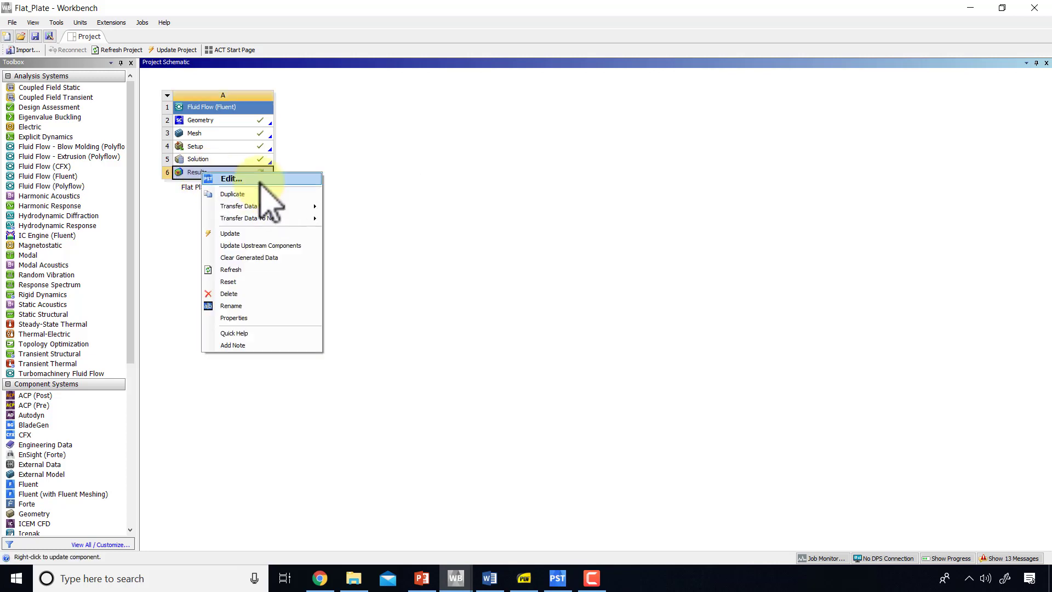
click(231, 179)
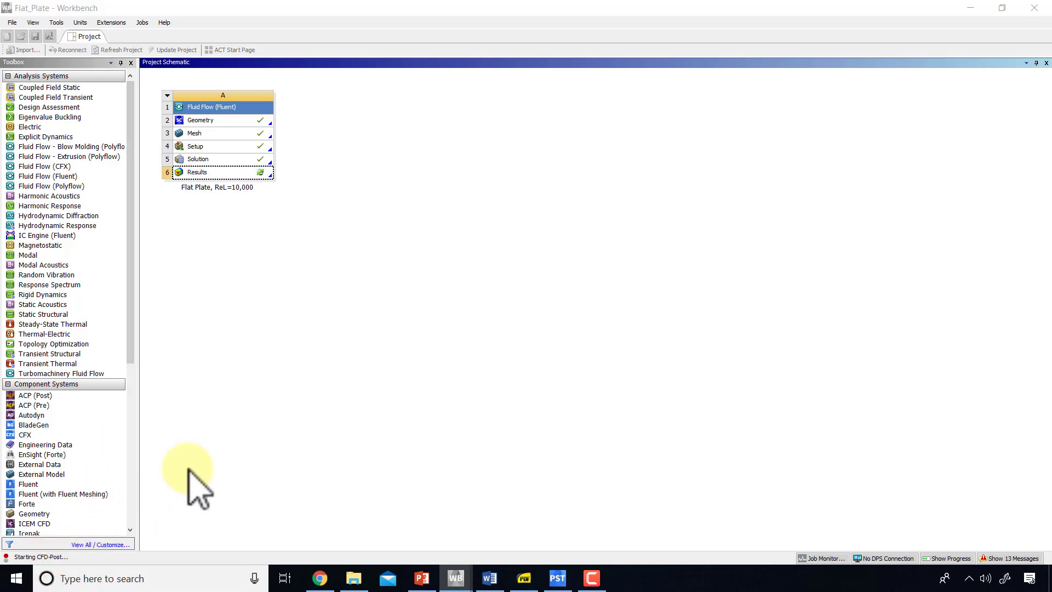
double_click(197, 171)
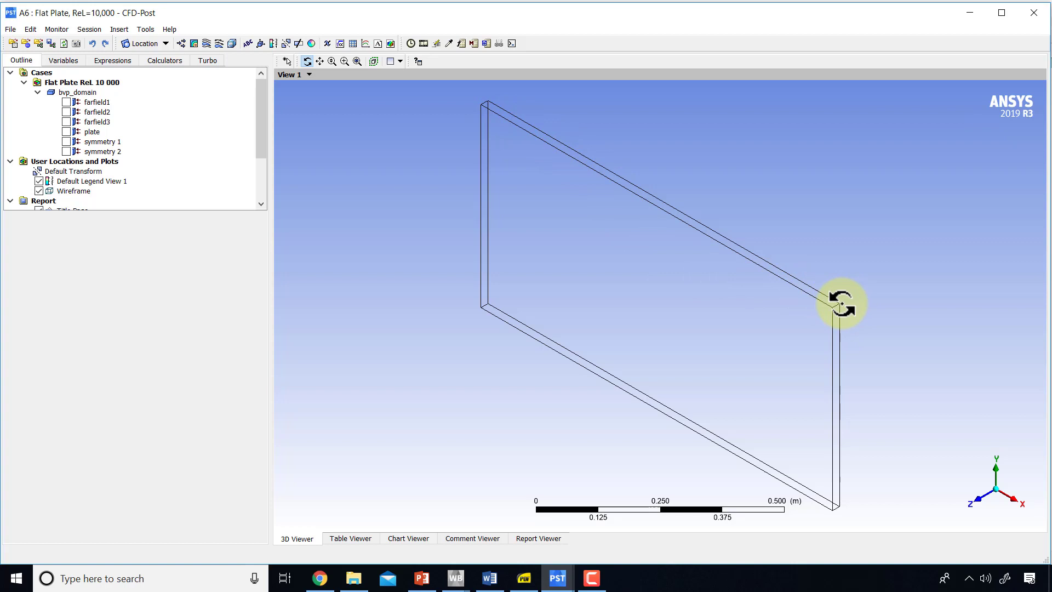
Orbit the domain outline, then show and hide the symmetry 1 boundary
drag(840, 304, 771, 316)
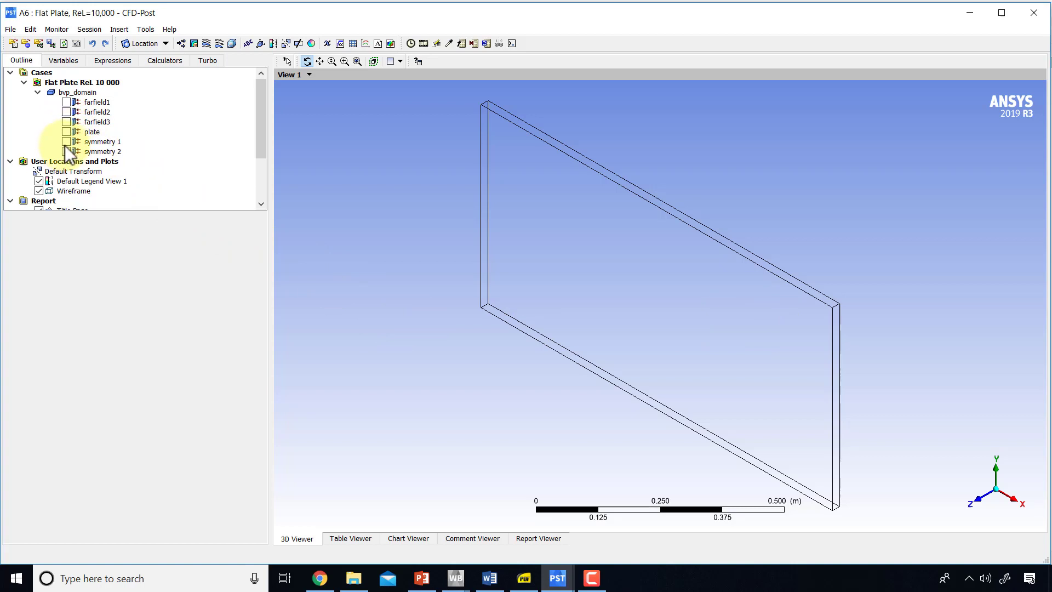
click(65, 141)
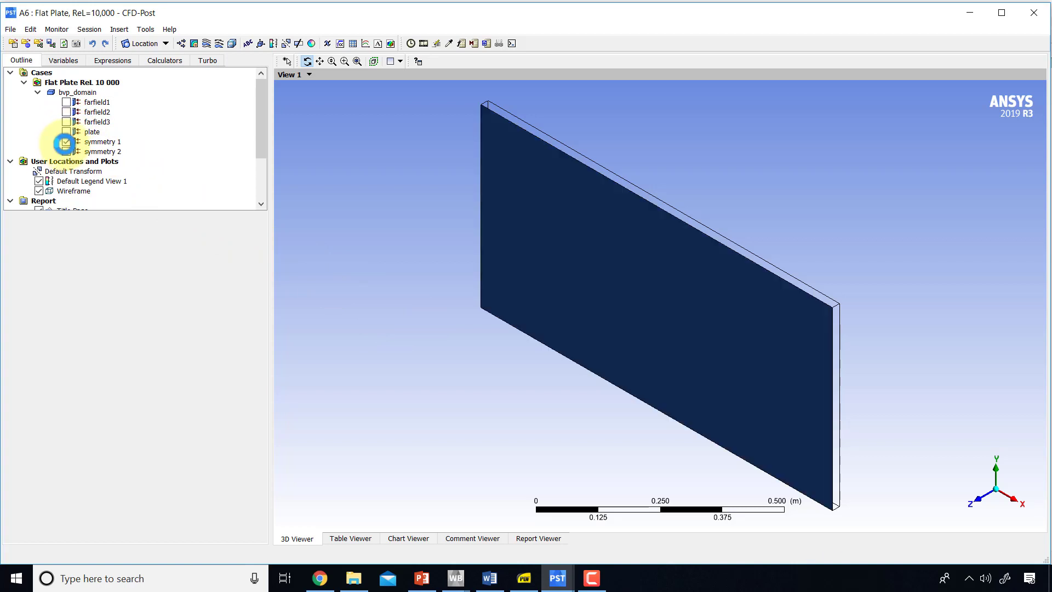
click(65, 131)
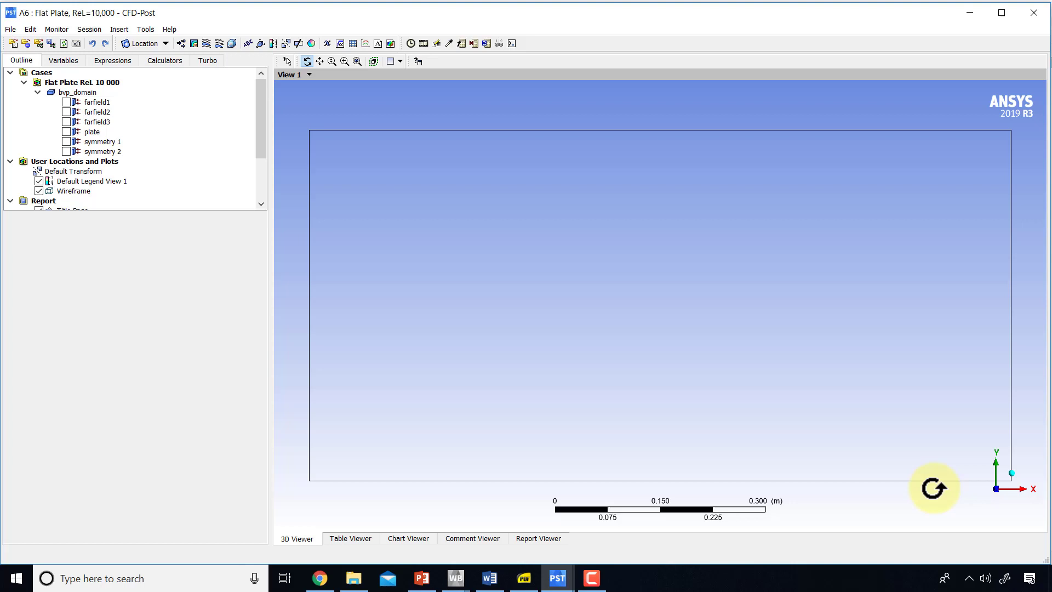
mouse_move(211, 147)
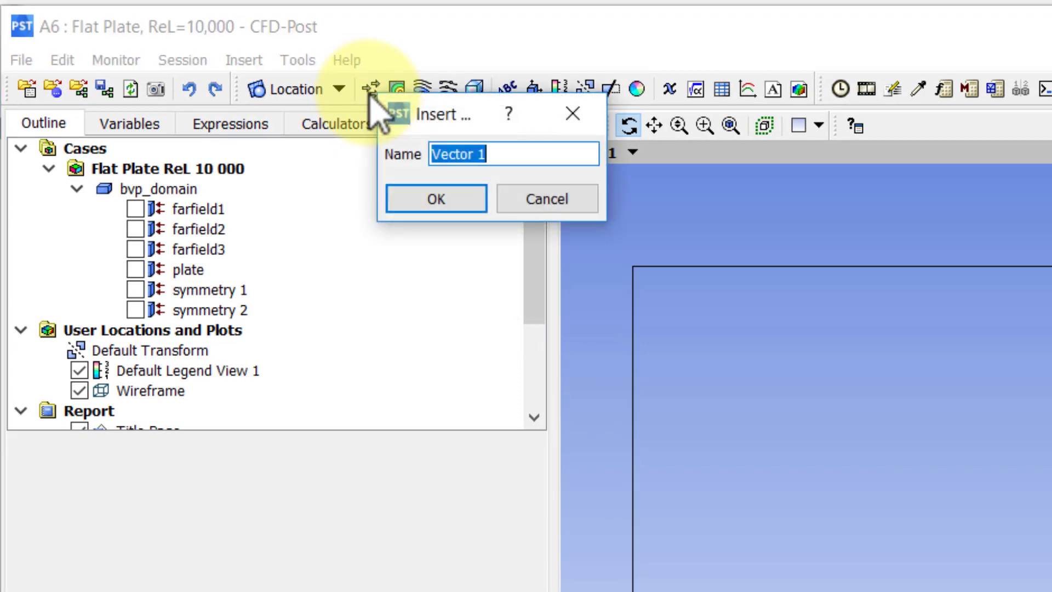
Insert a vector plot named 'Velocity vectors' located on symmetry 1 and apply it
text(Velocity v)
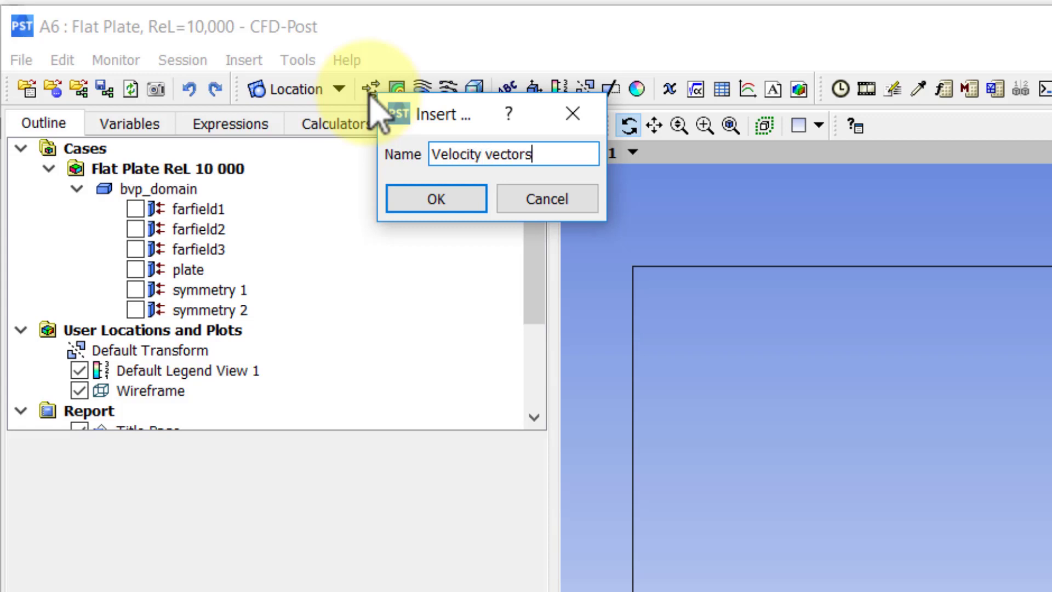
click(435, 199)
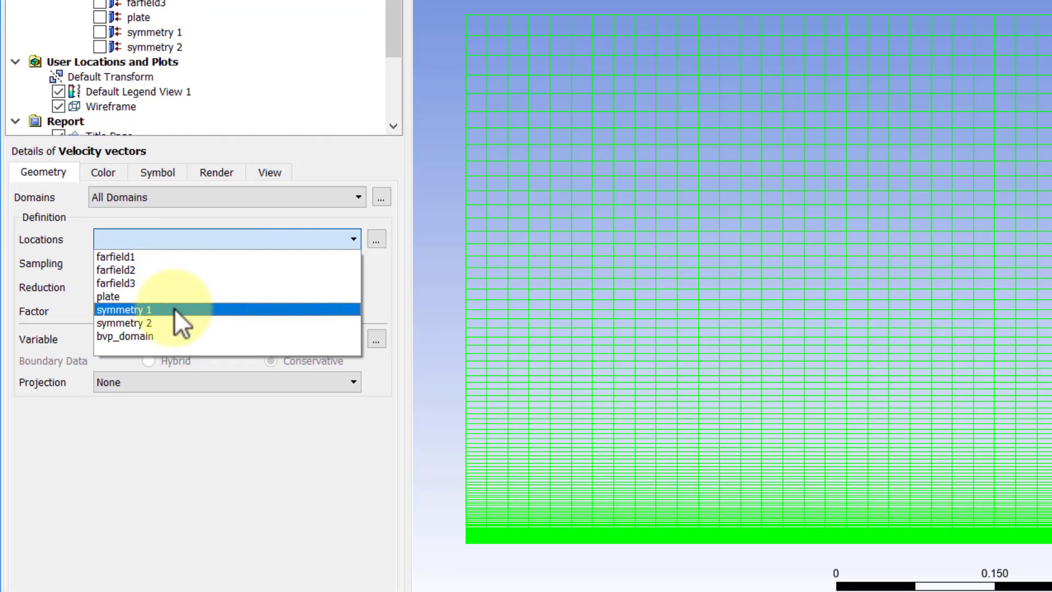
click(125, 309)
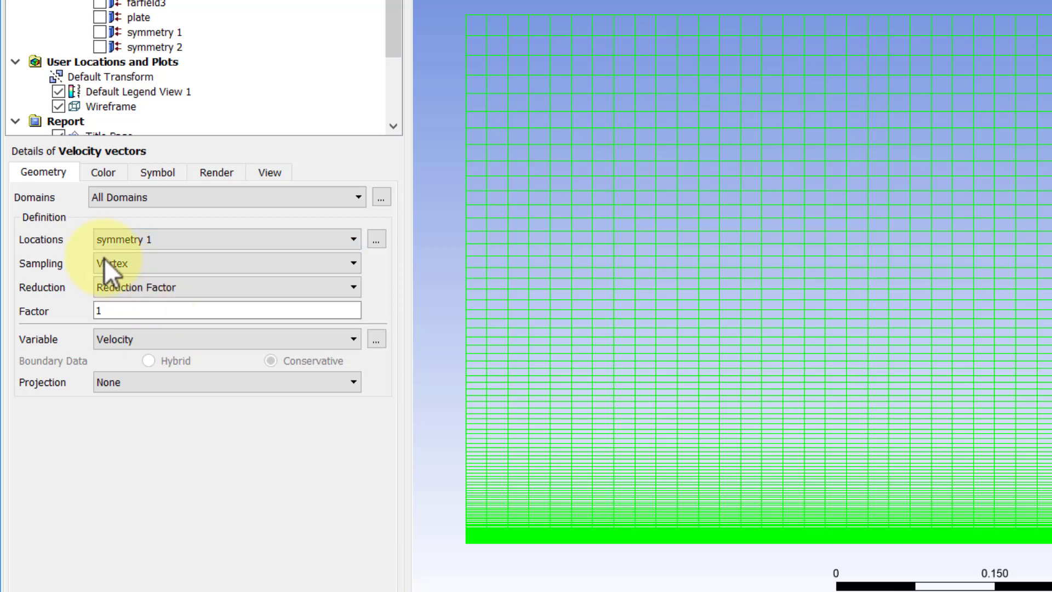
mouse_move(490, 271)
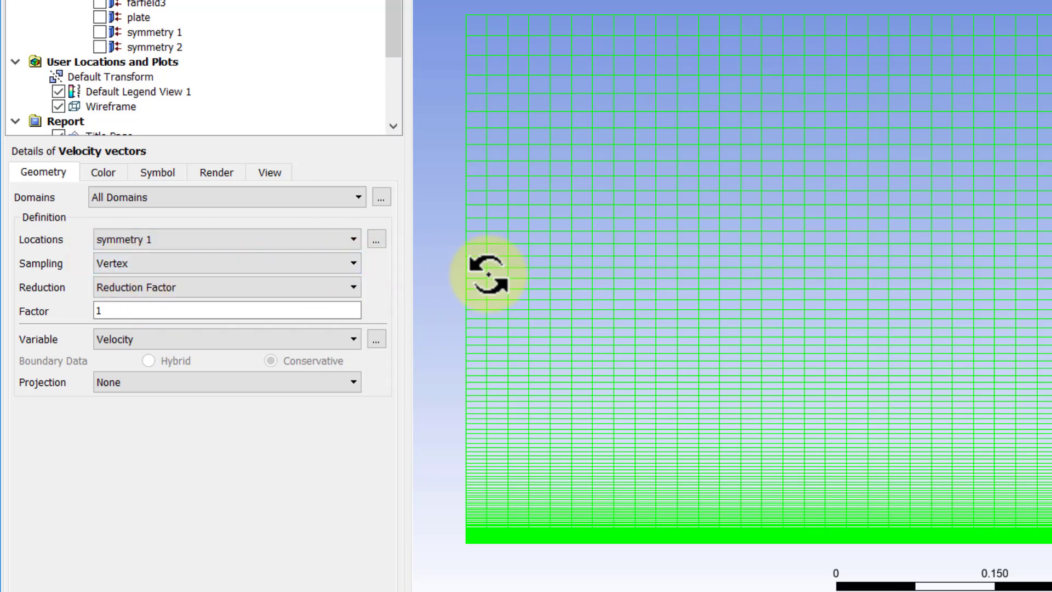
mouse_move(542, 239)
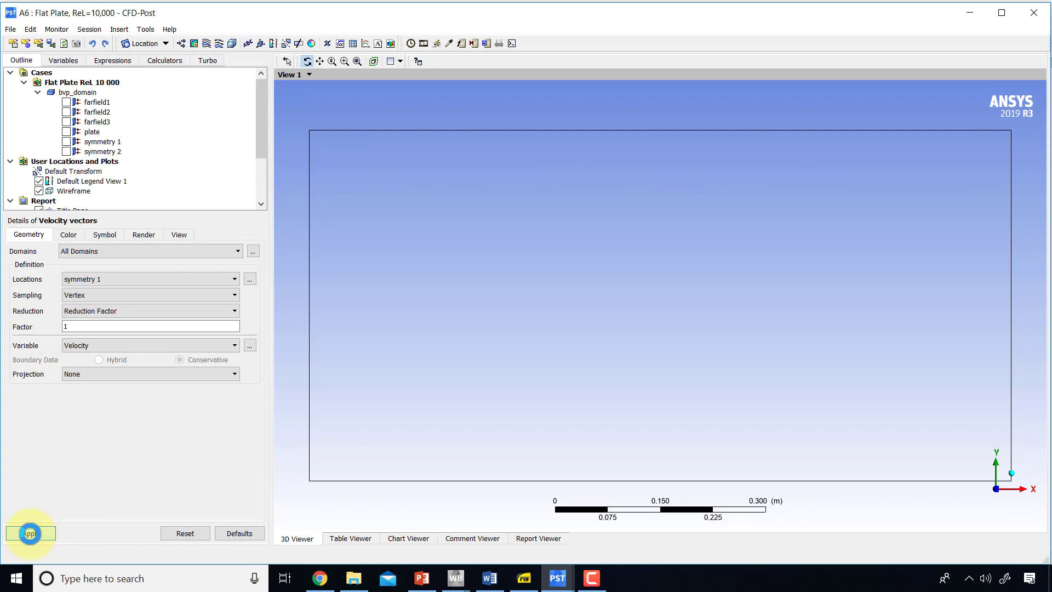
click(31, 532)
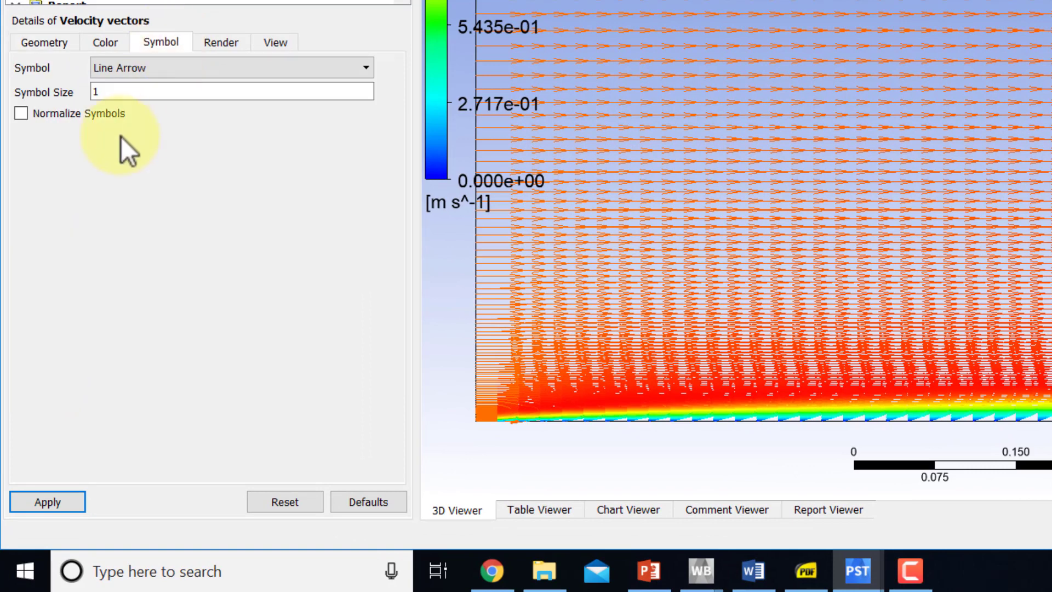
Set the Velocity vectors symbol size to 0.2
click(201, 91)
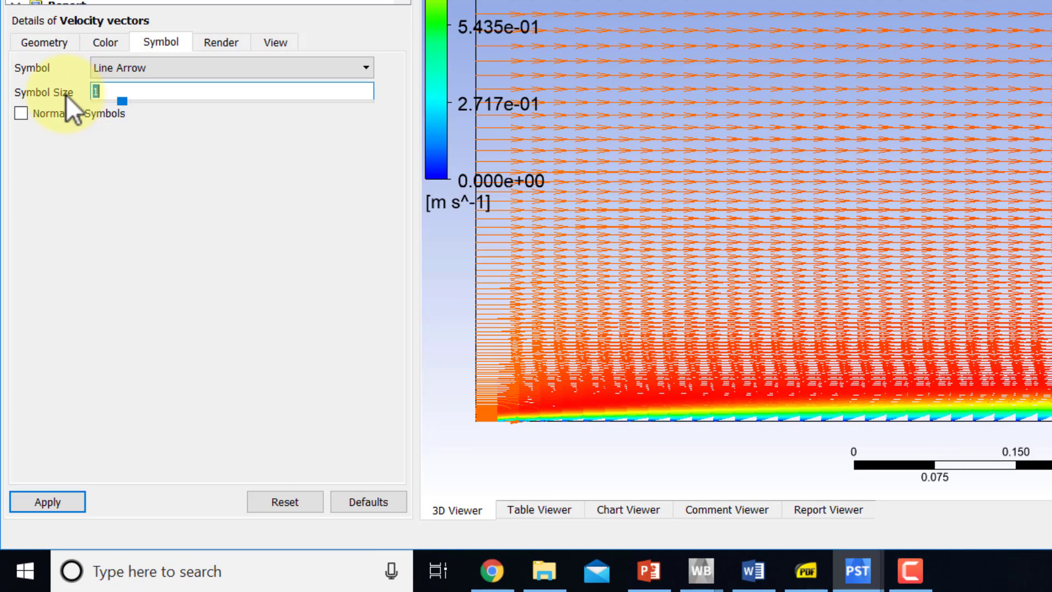
text(0.2)
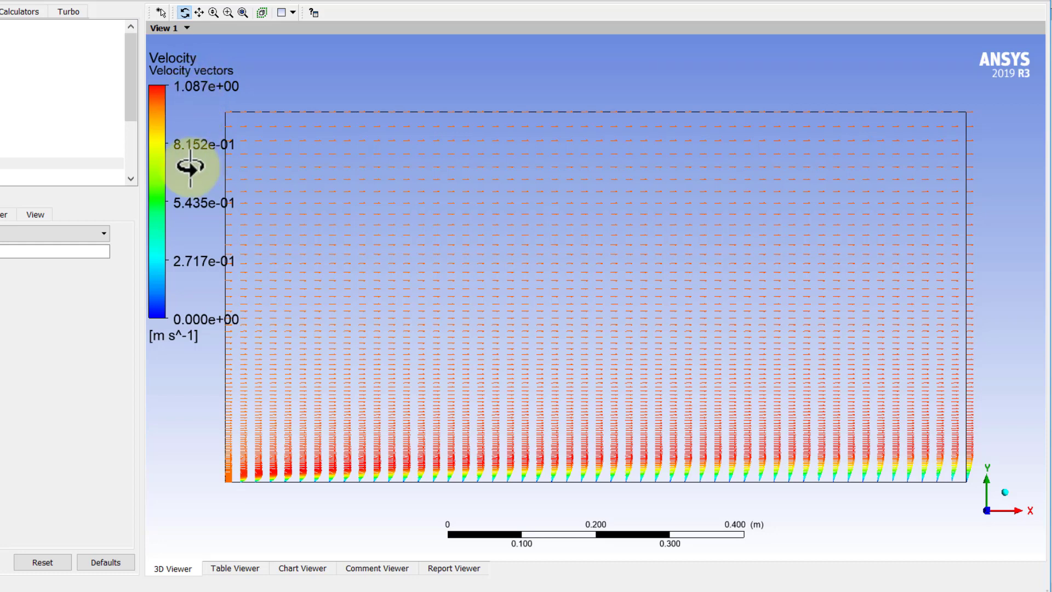
mouse_move(198, 127)
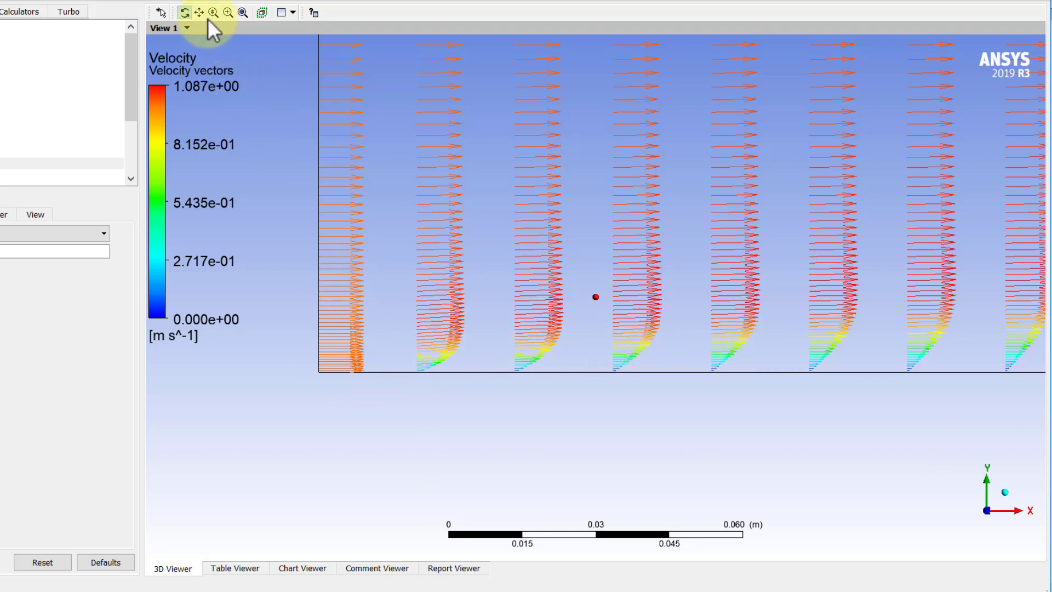
click(204, 12)
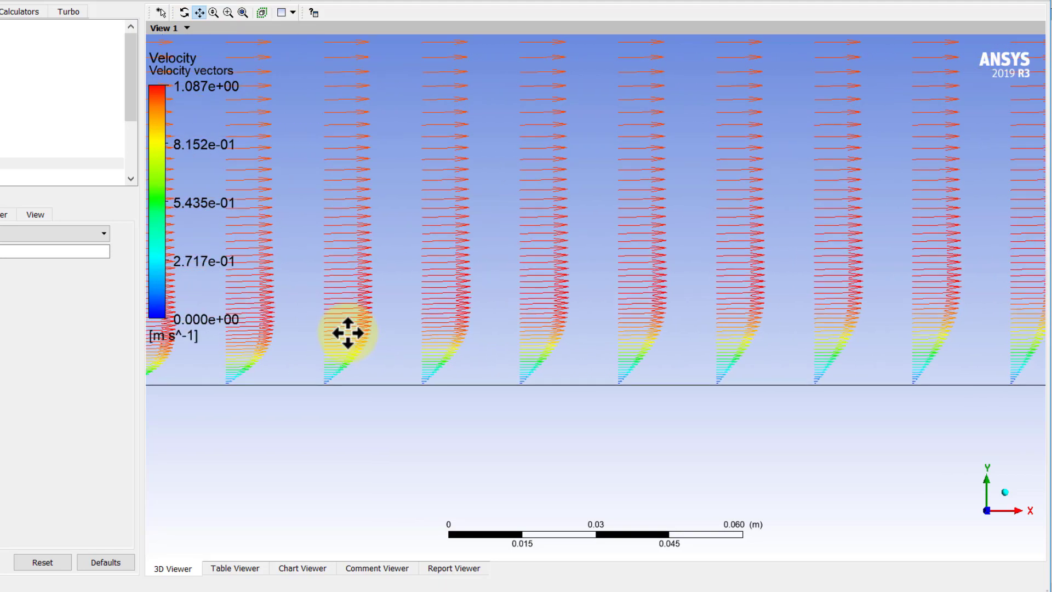
drag(346, 332, 902, 319)
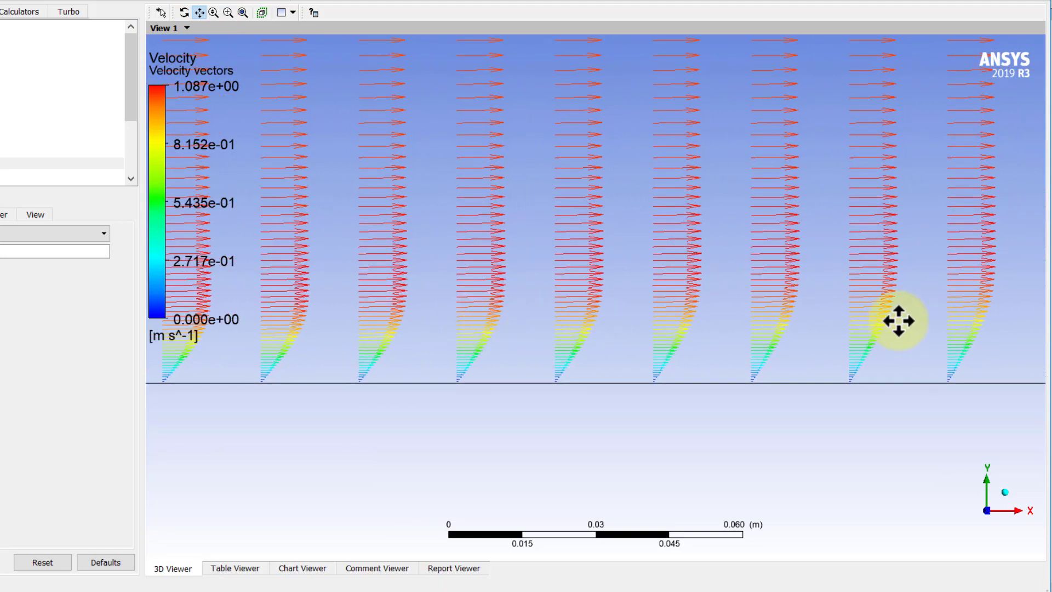
drag(903, 319, 751, 308)
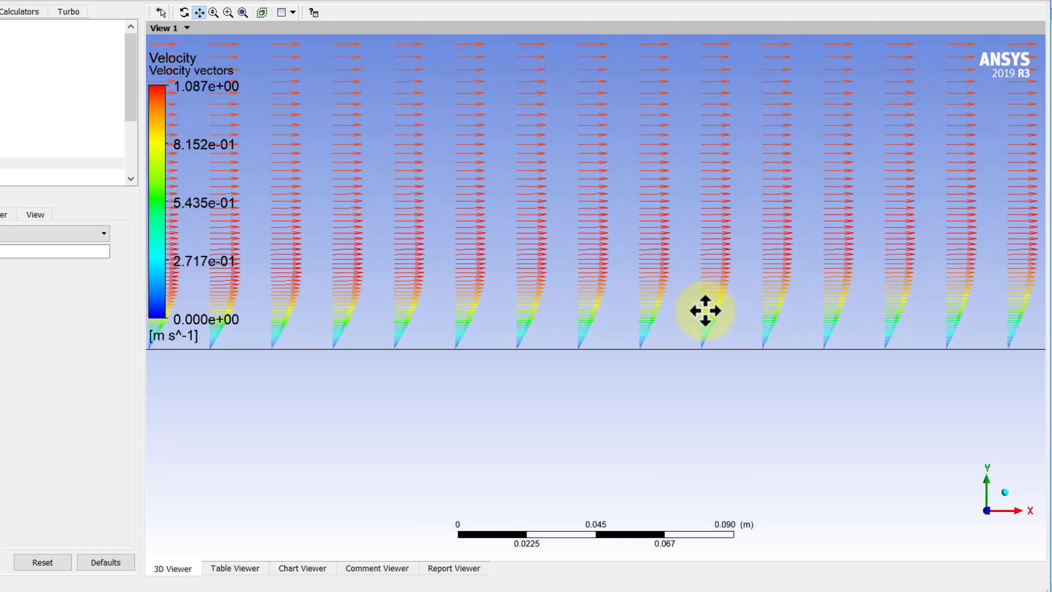
click(225, 12)
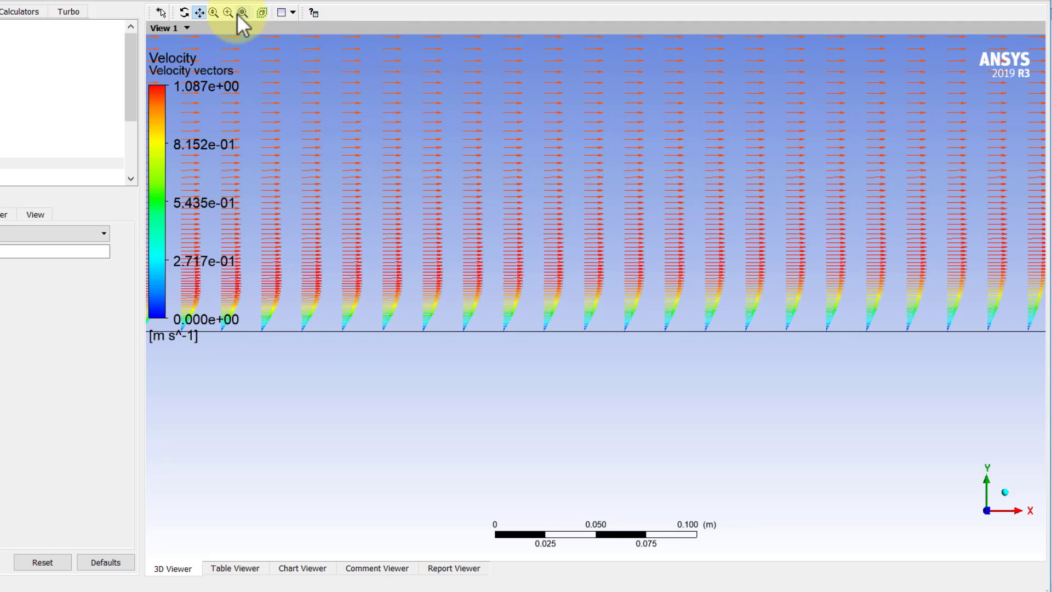
click(243, 12)
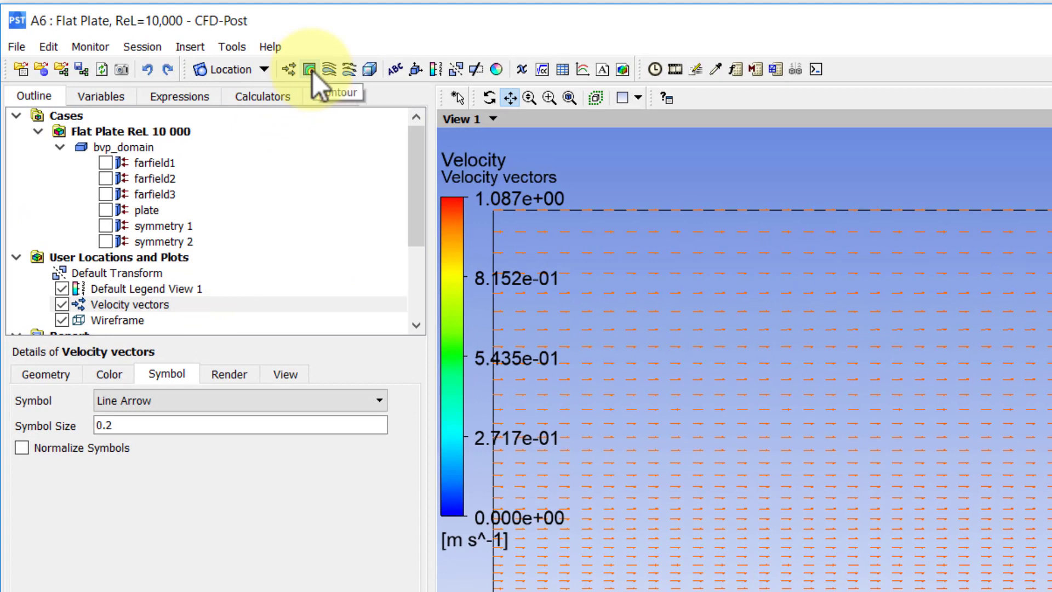
Create 'Velocity mag contours' of Velocity on symmetry 1 with 101 contour levels
click(308, 69)
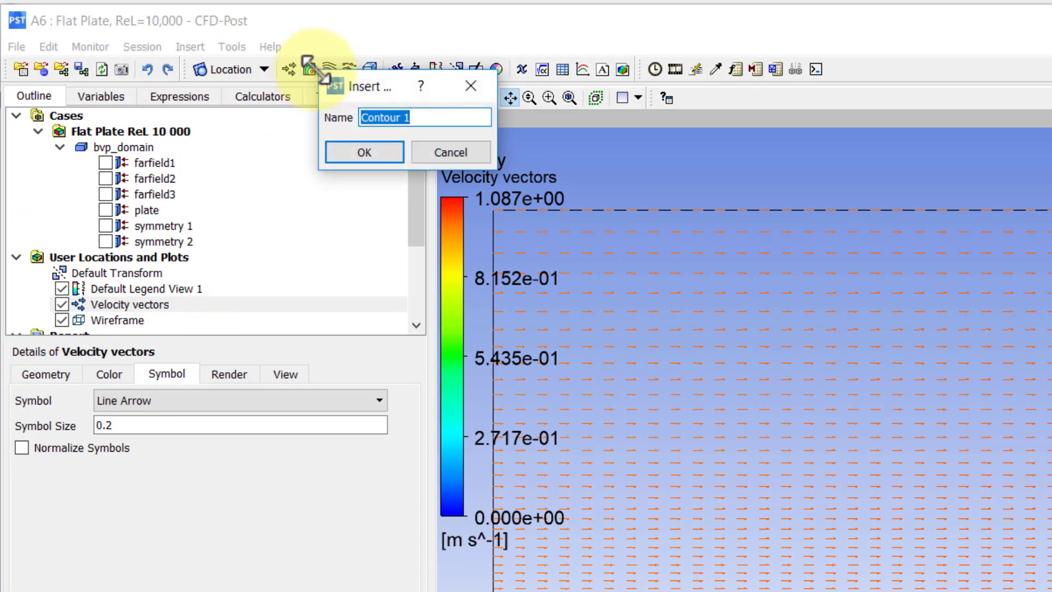
text(Velocity ma)
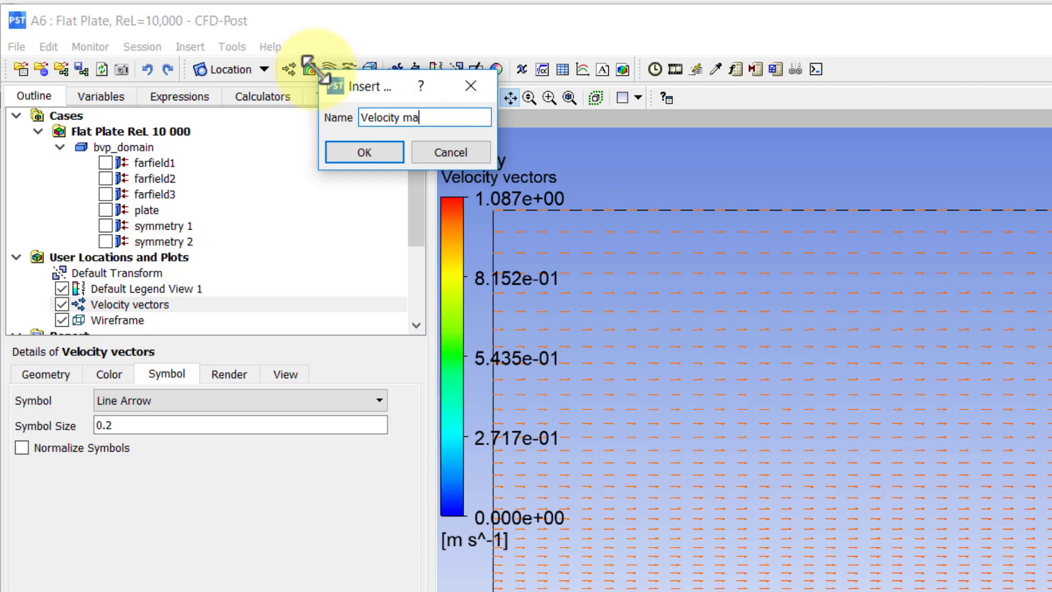
text(g co)
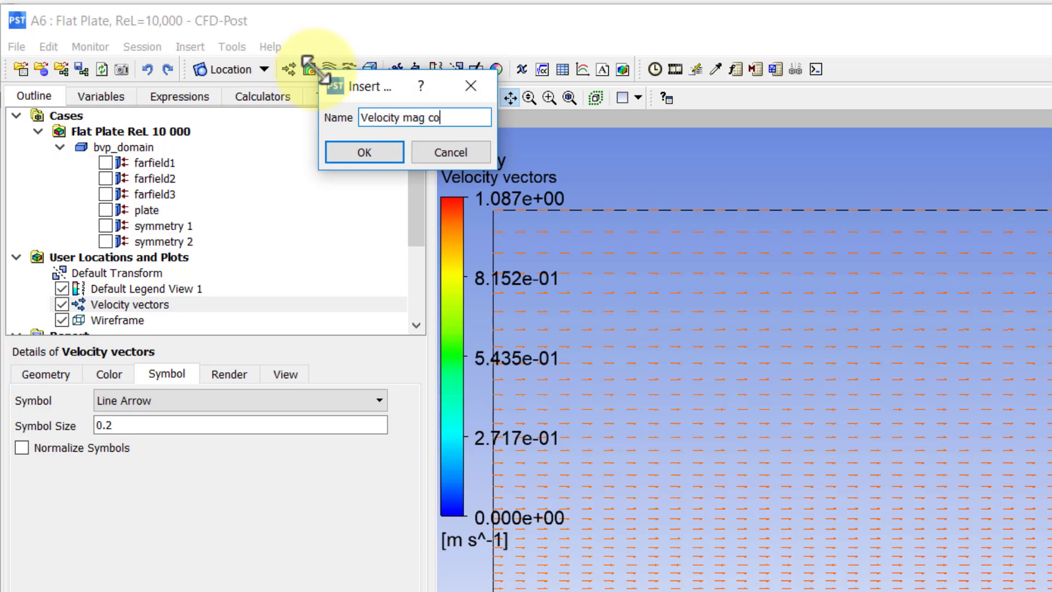
text(ntours)
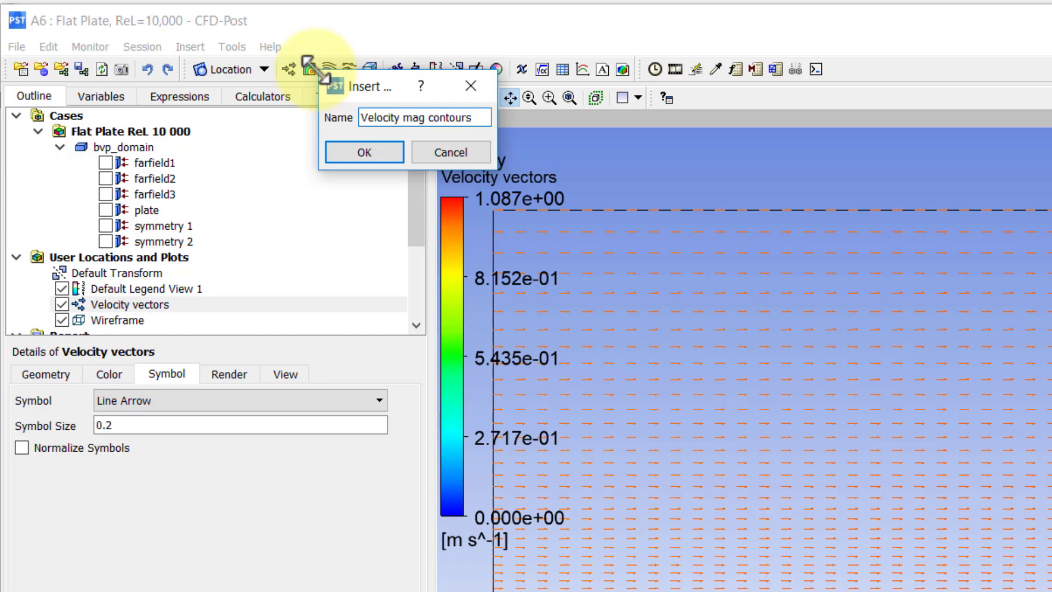
click(364, 152)
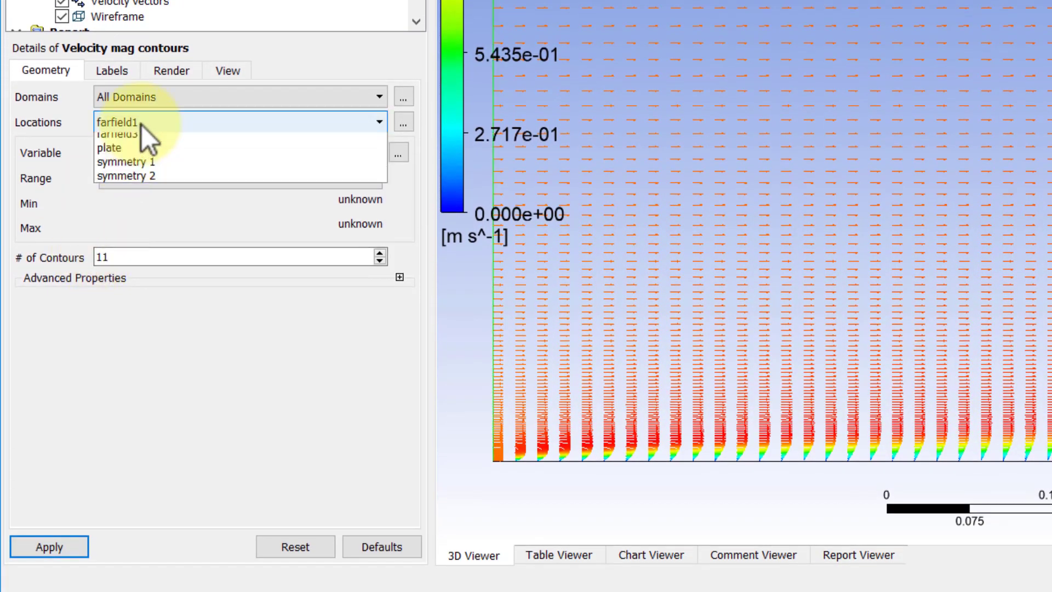
click(126, 161)
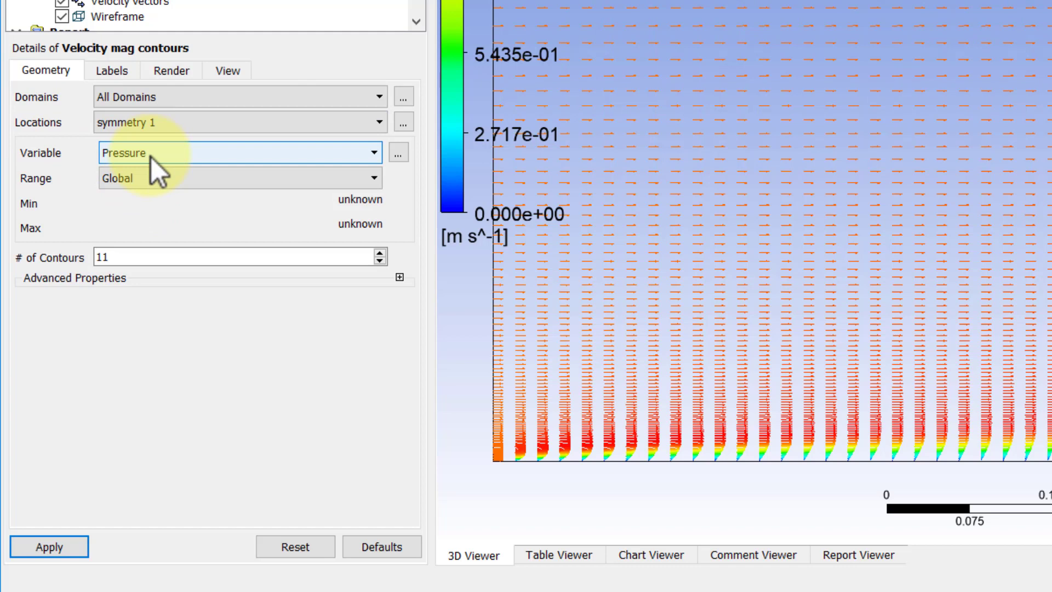
click(238, 152)
text(101)
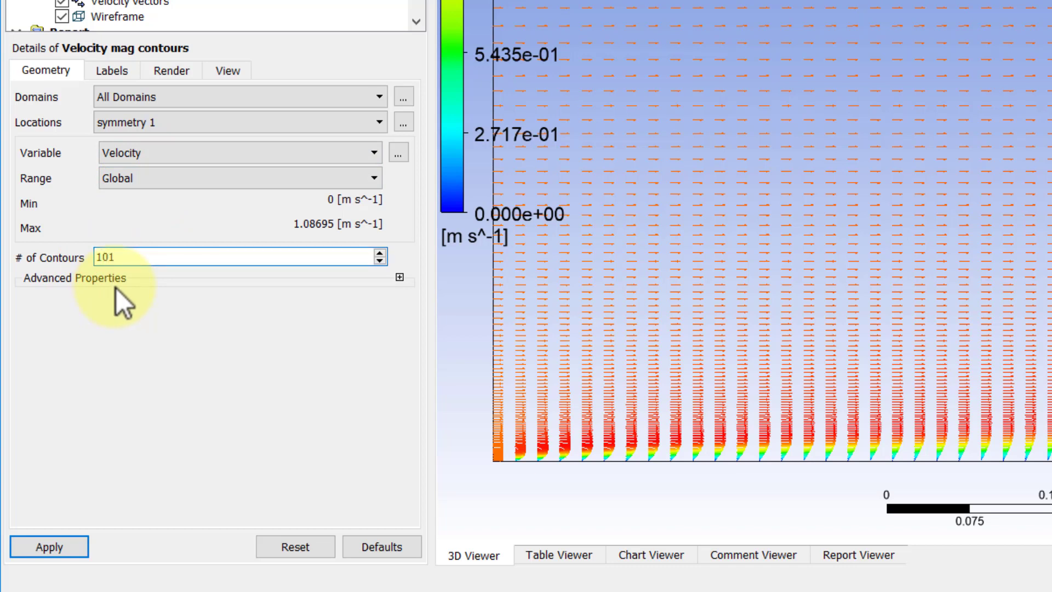
mouse_move(141, 373)
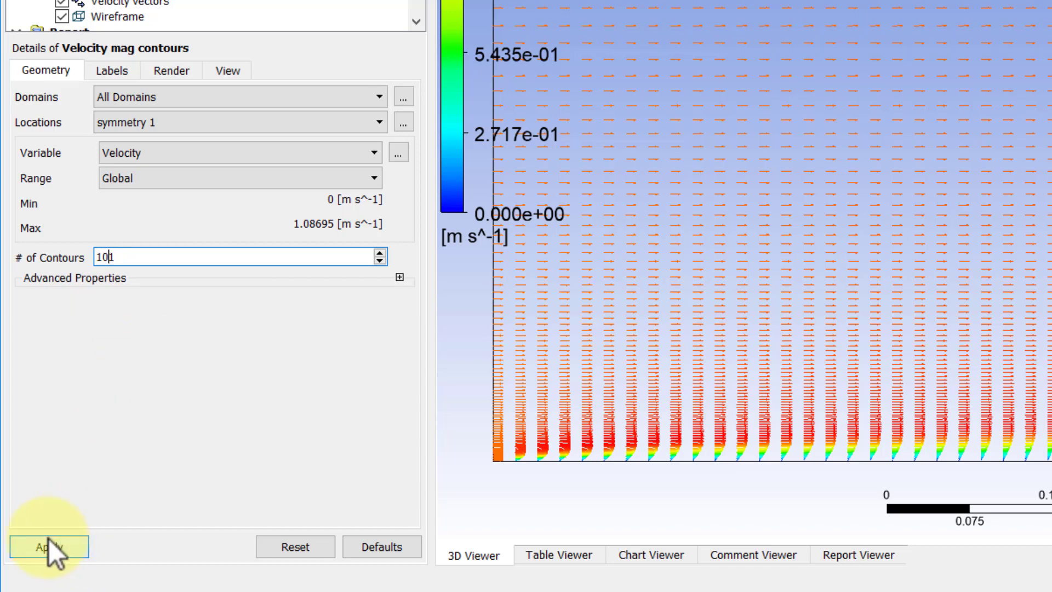
click(49, 547)
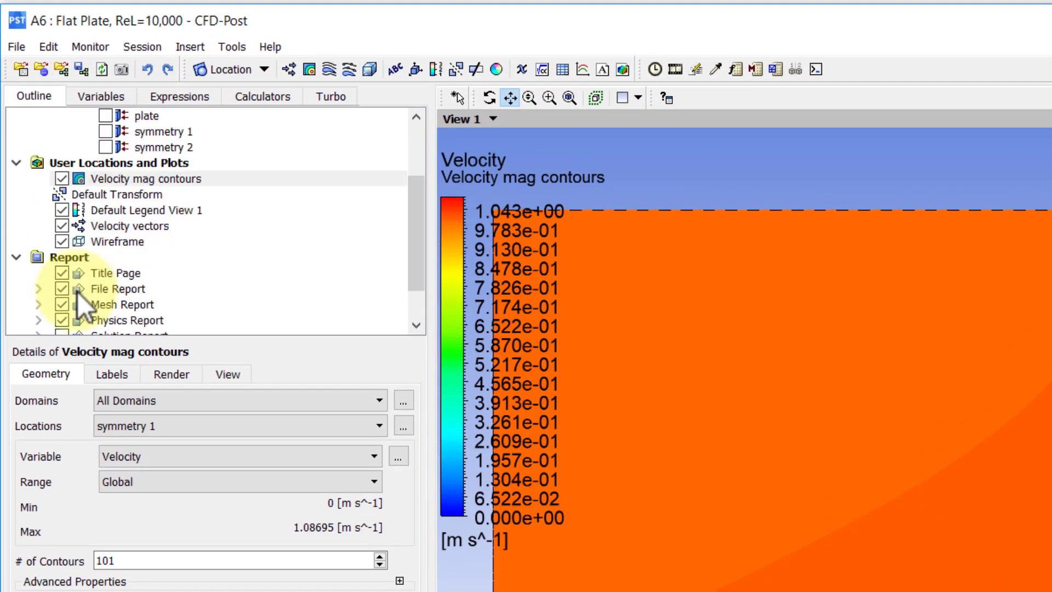
Hide Velocity vectors and set Default Legend View 1 precision to 2 (Fixed)
click(60, 225)
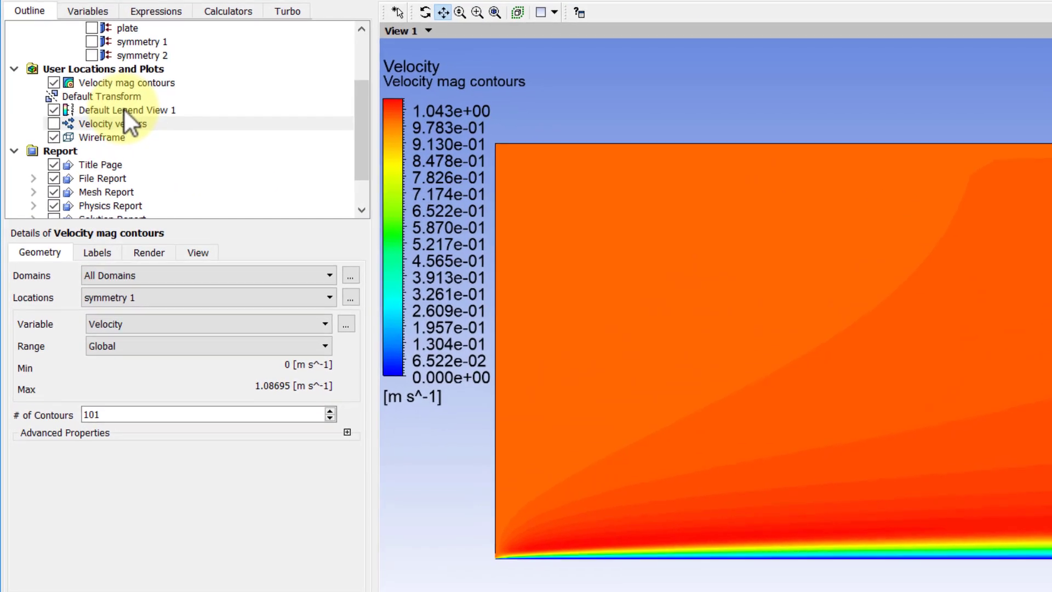
click(127, 110)
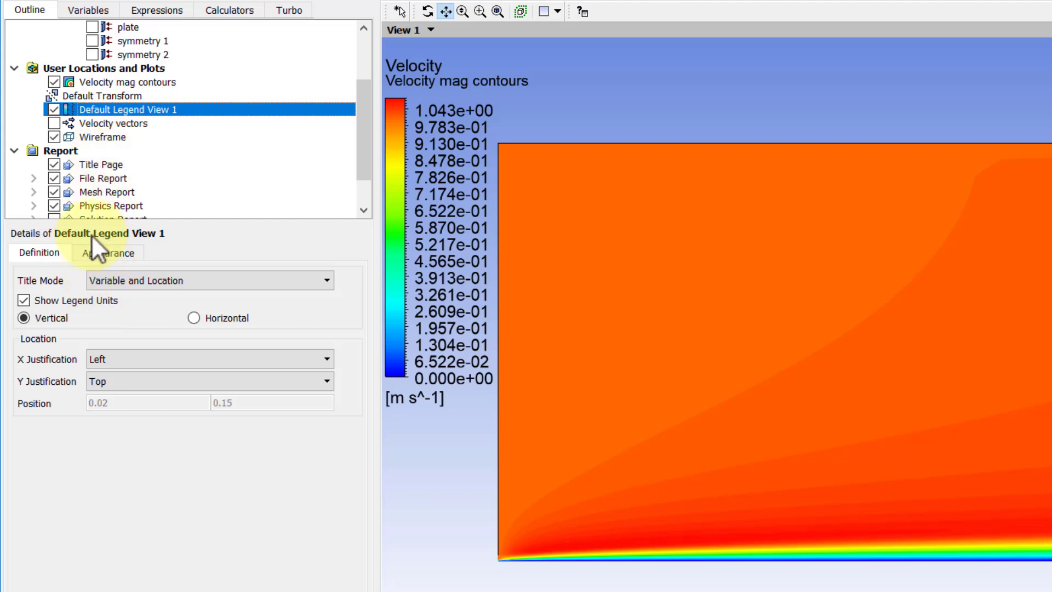
mouse_move(215, 376)
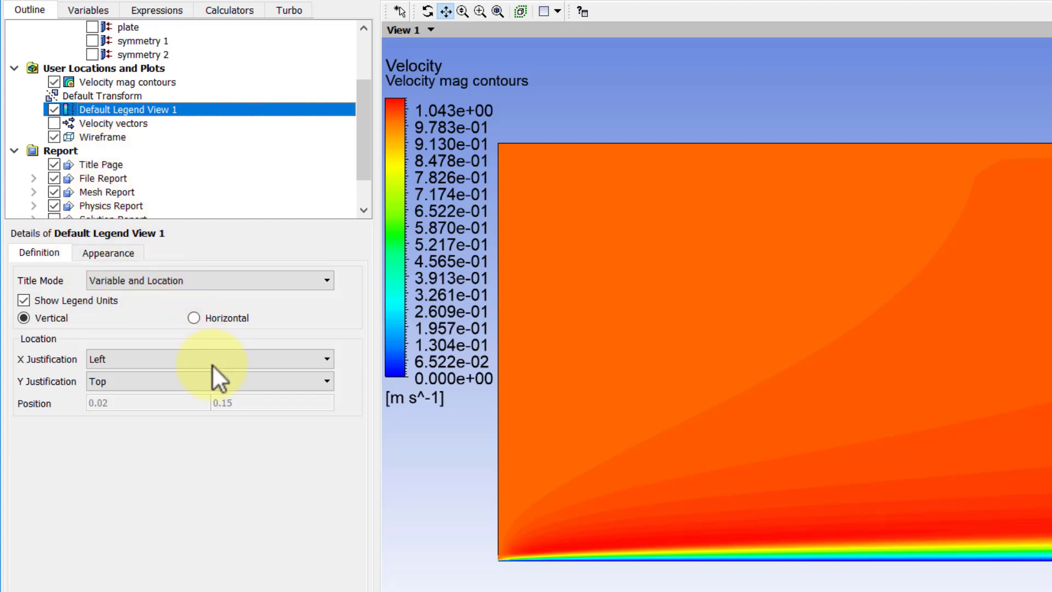
mouse_move(132, 265)
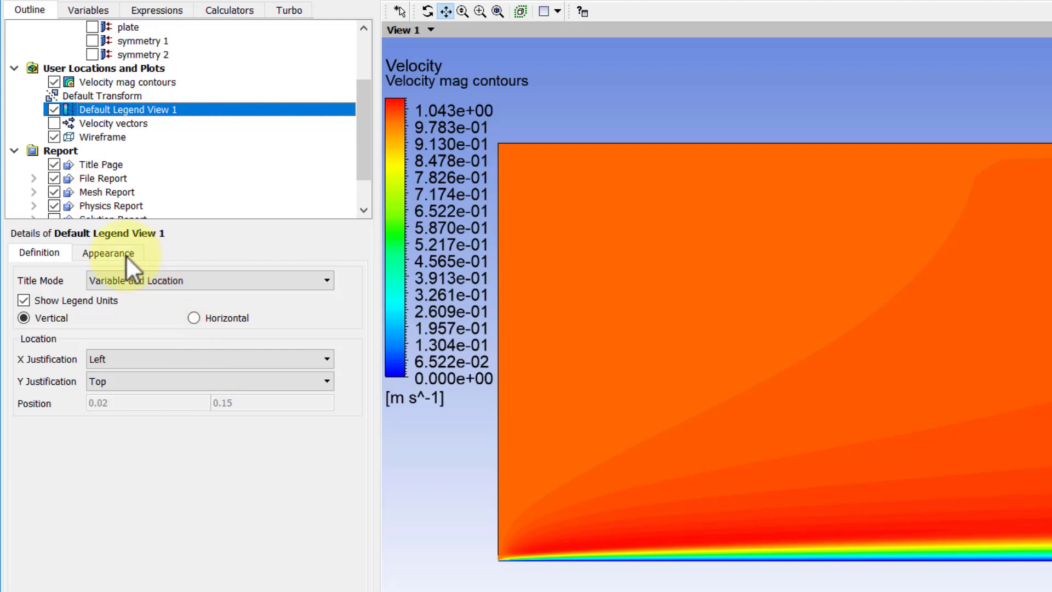
click(108, 252)
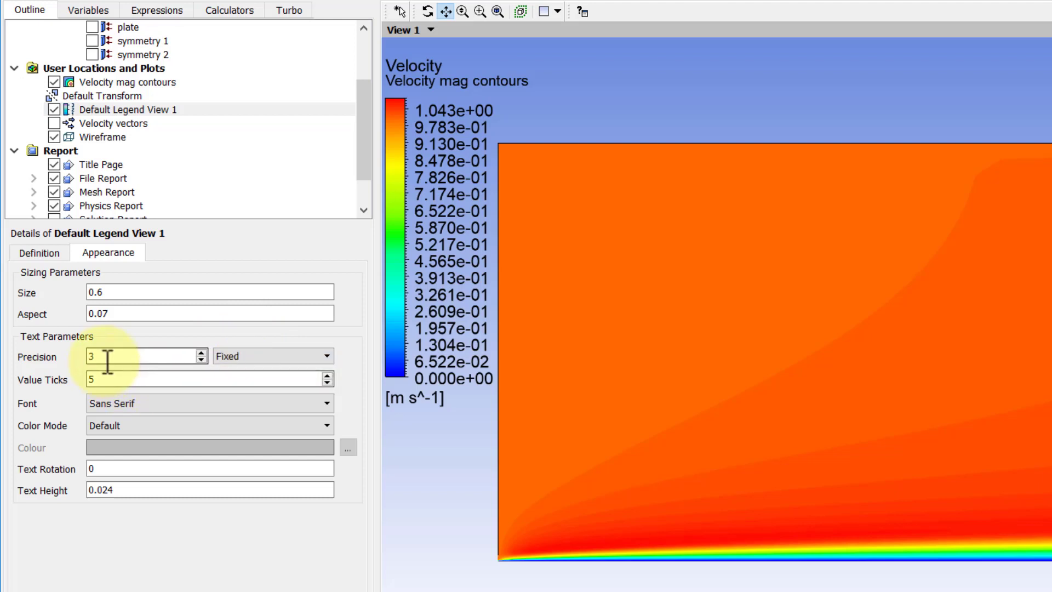
text(2)
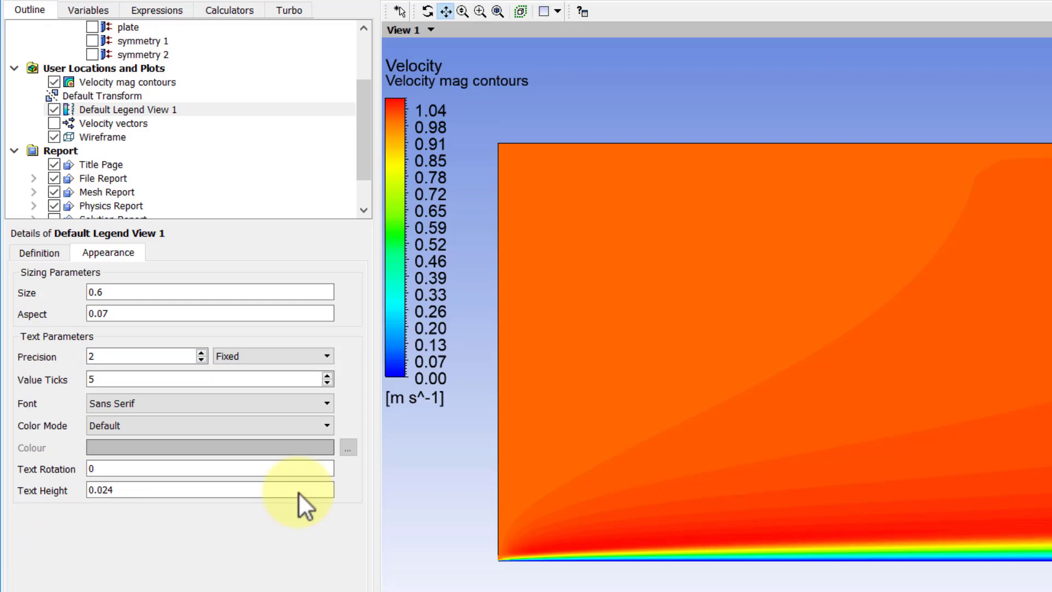
mouse_move(424, 400)
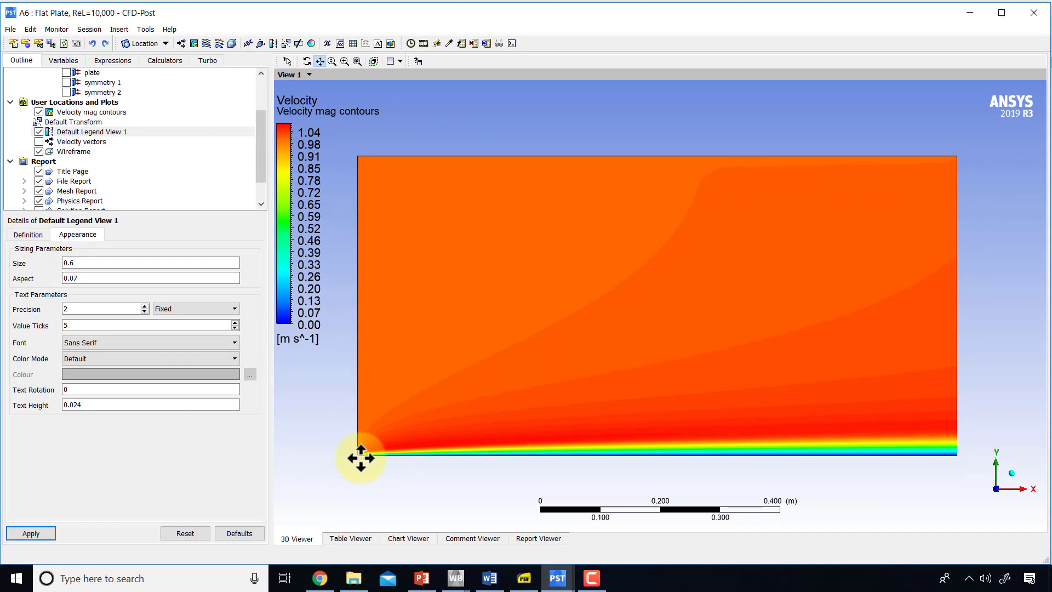
mouse_move(912, 443)
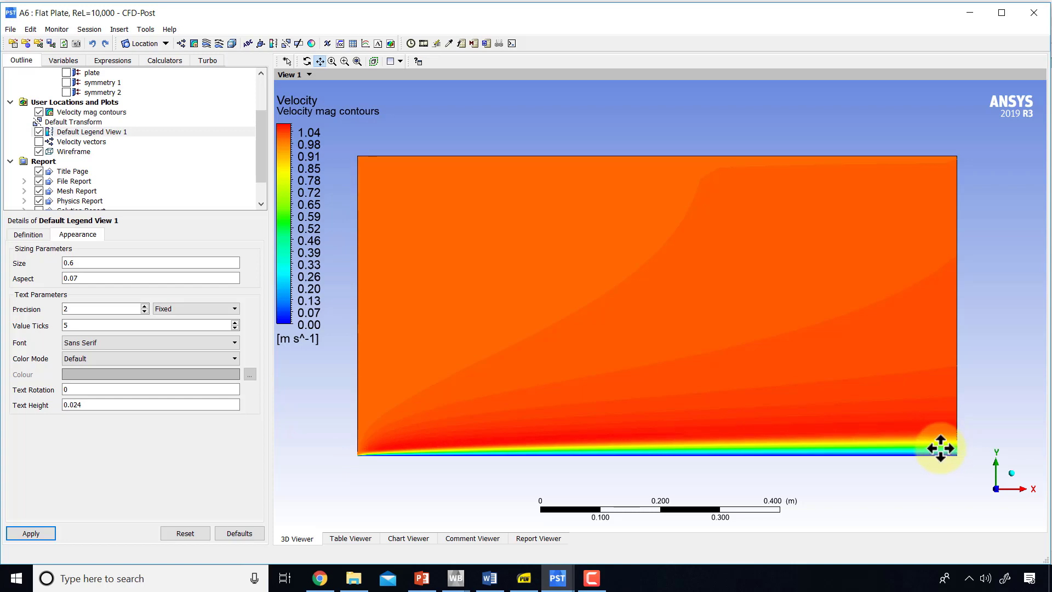
mouse_move(938, 445)
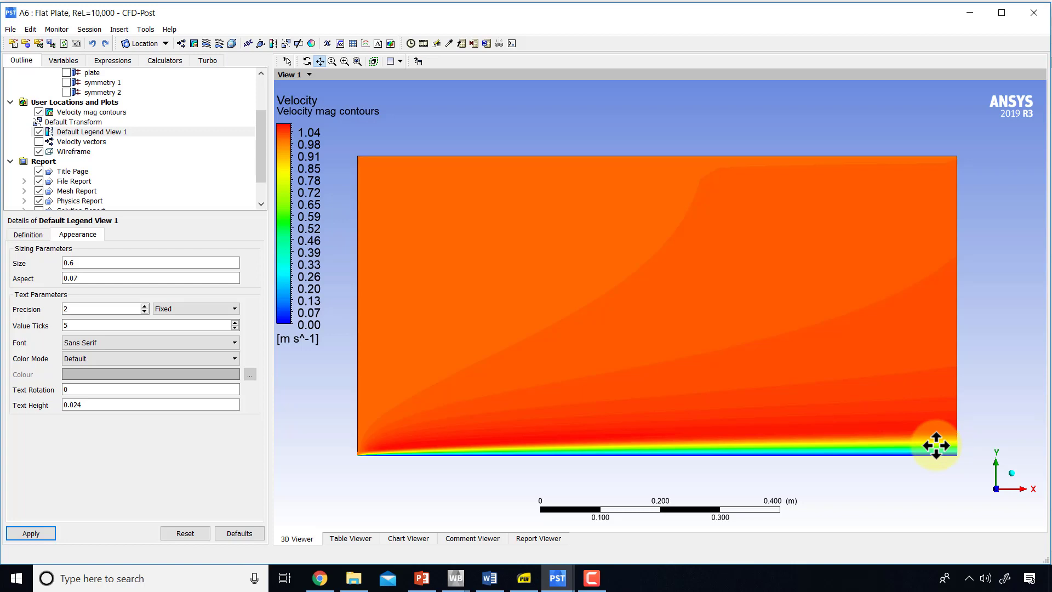
mouse_move(919, 432)
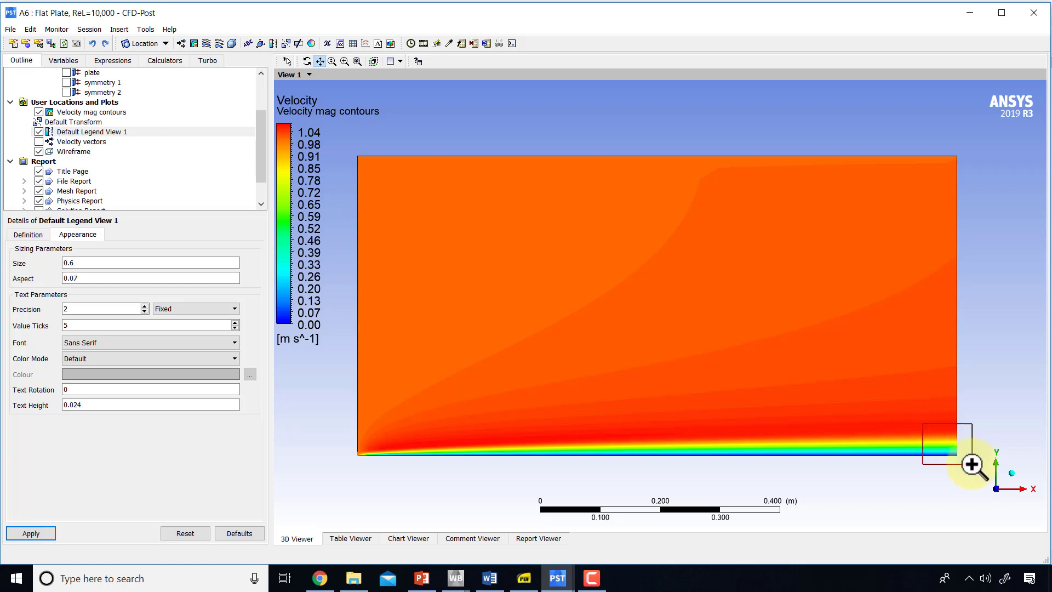
Zoom-box into the boundary layer at the plate's trailing edge
drag(929, 429, 969, 460)
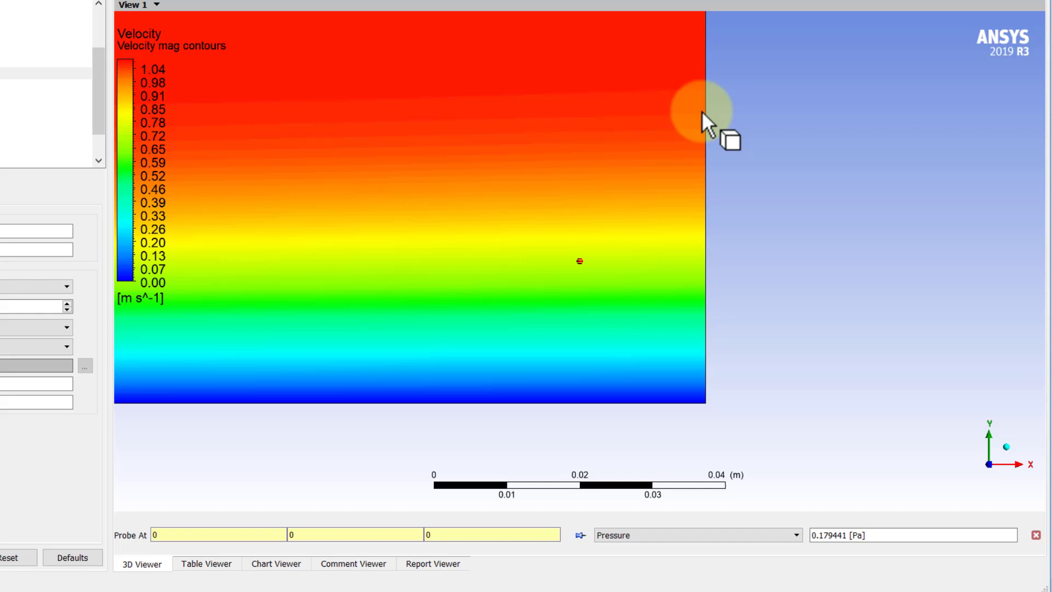
Probe a boundary-layer point and switch the probe variable to Velocity, reading 1.05574 m/s
click(674, 307)
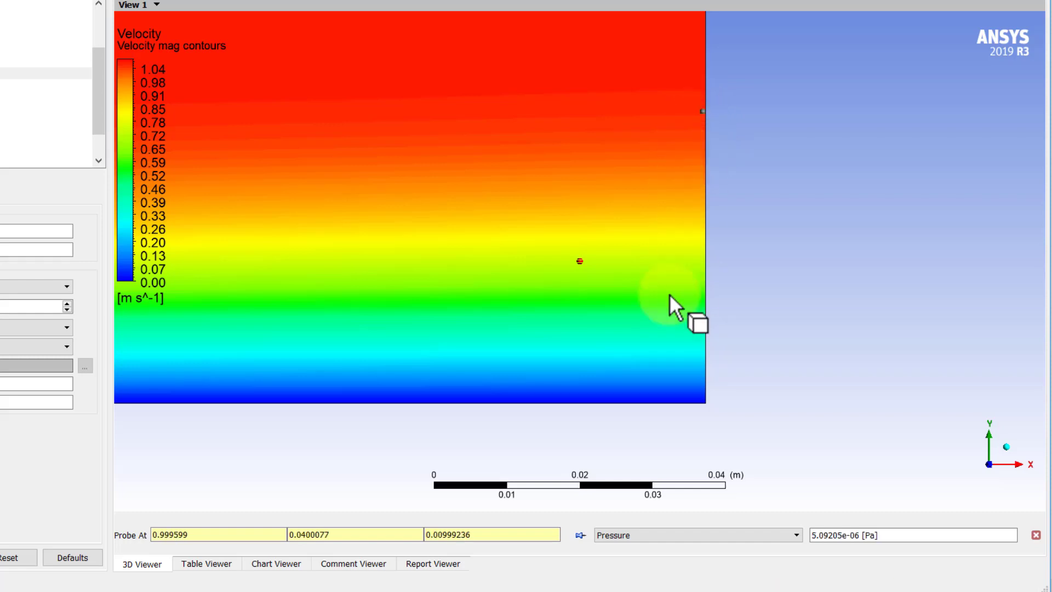
click(696, 534)
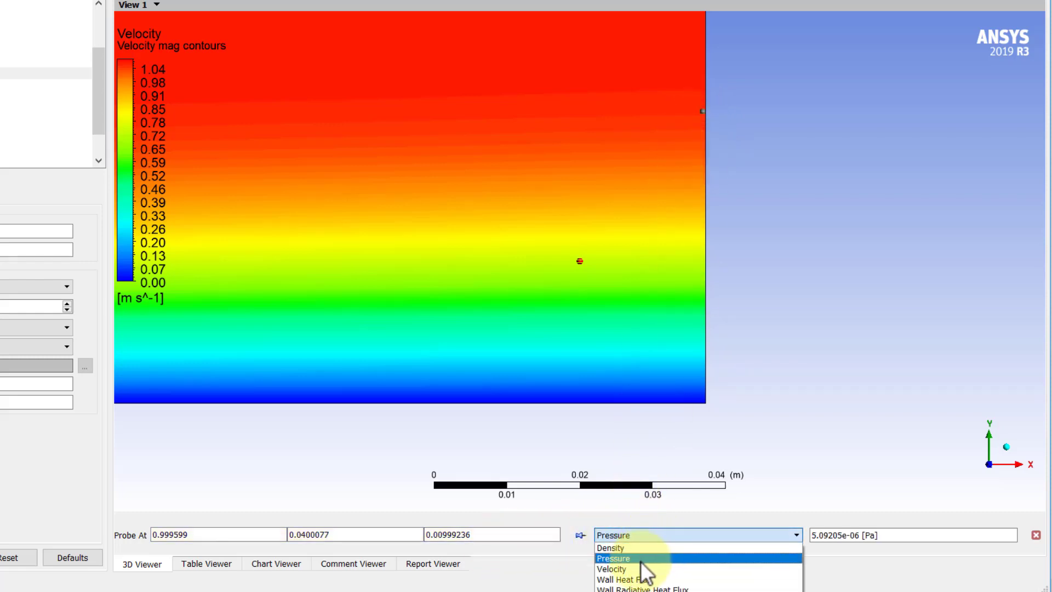
click(611, 569)
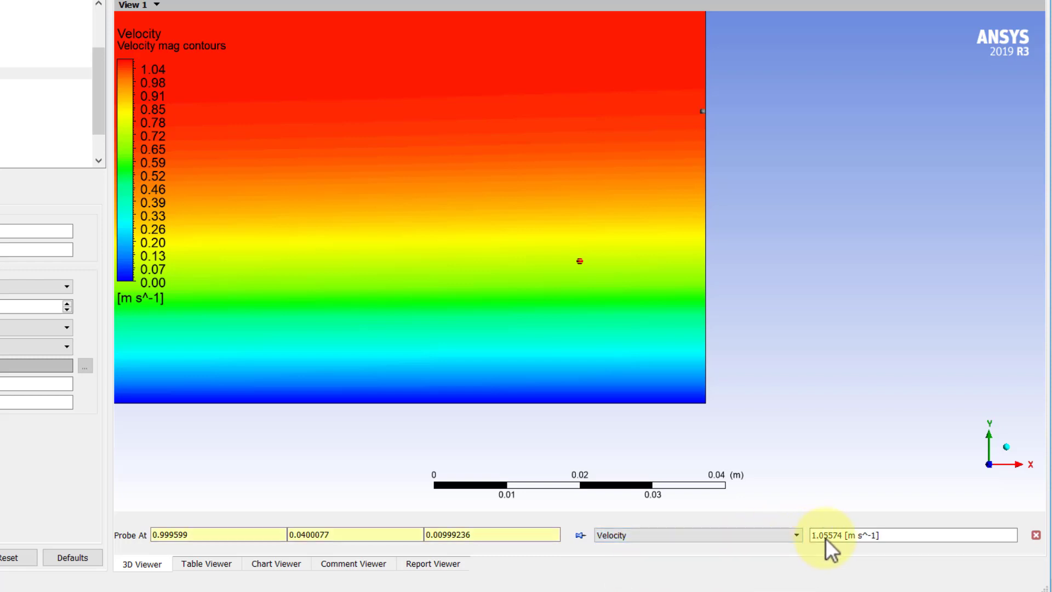
mouse_move(866, 544)
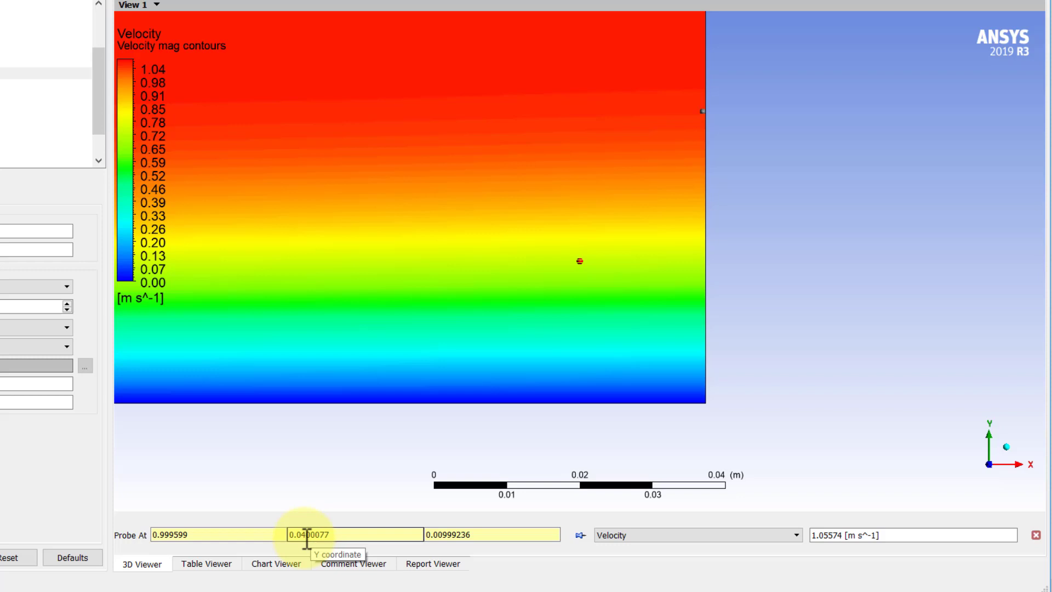
mouse_move(362, 483)
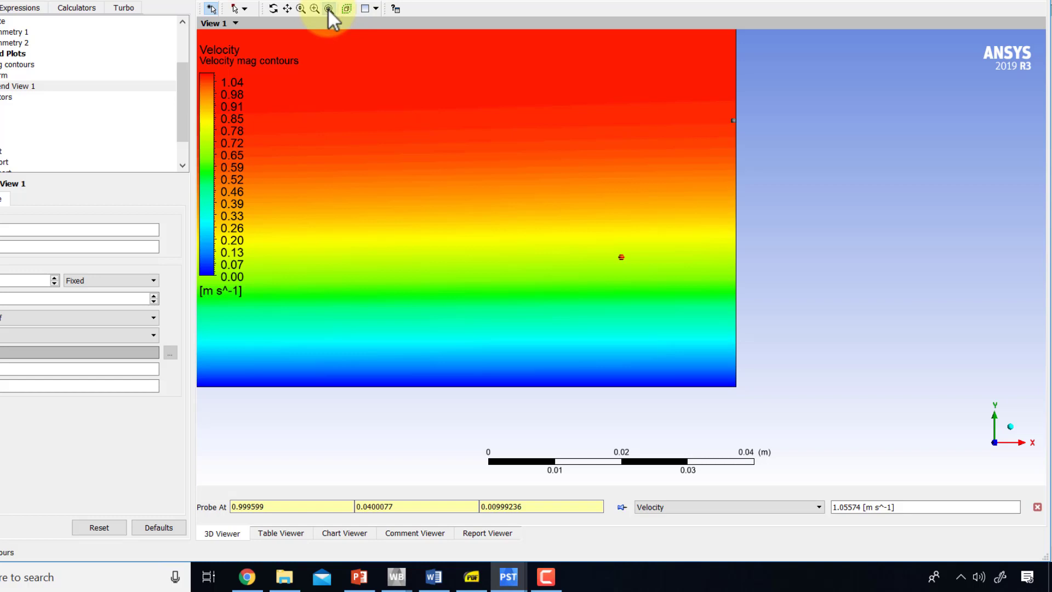
Fit the whole flat plate back into the view
click(328, 8)
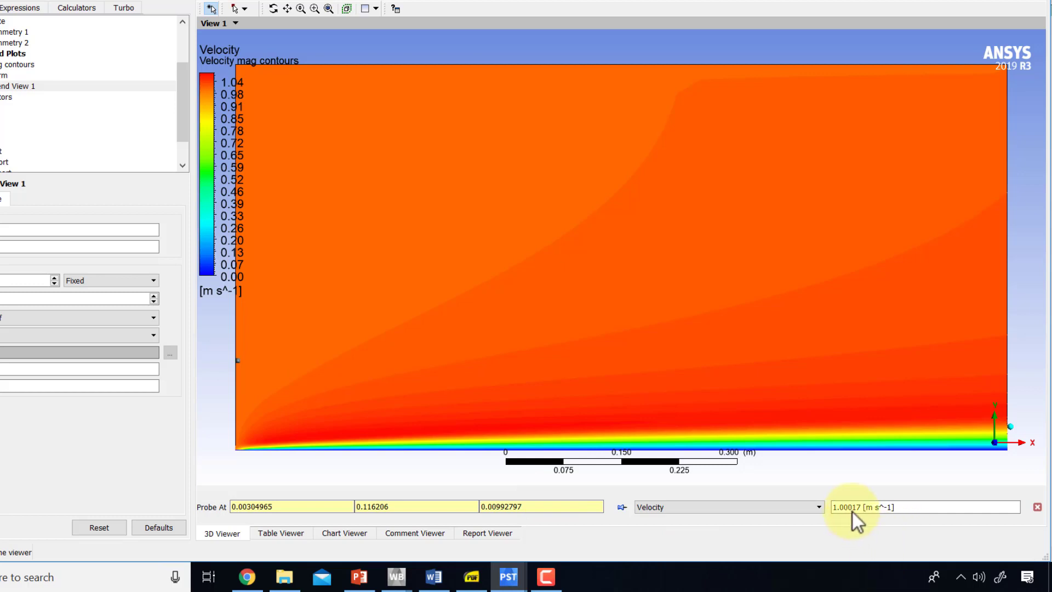
mouse_move(485, 75)
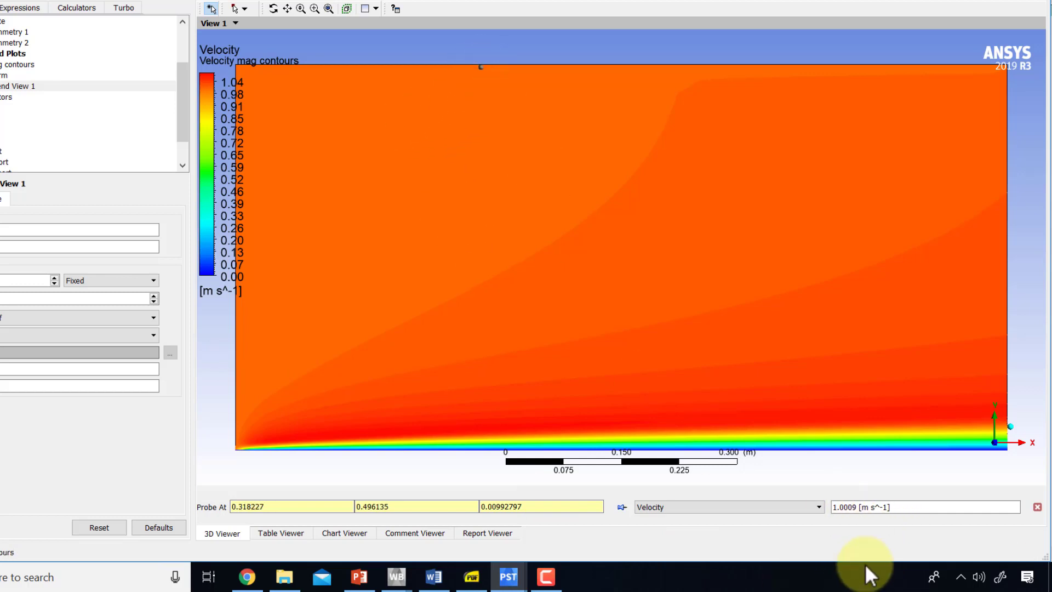
mouse_move(423, 466)
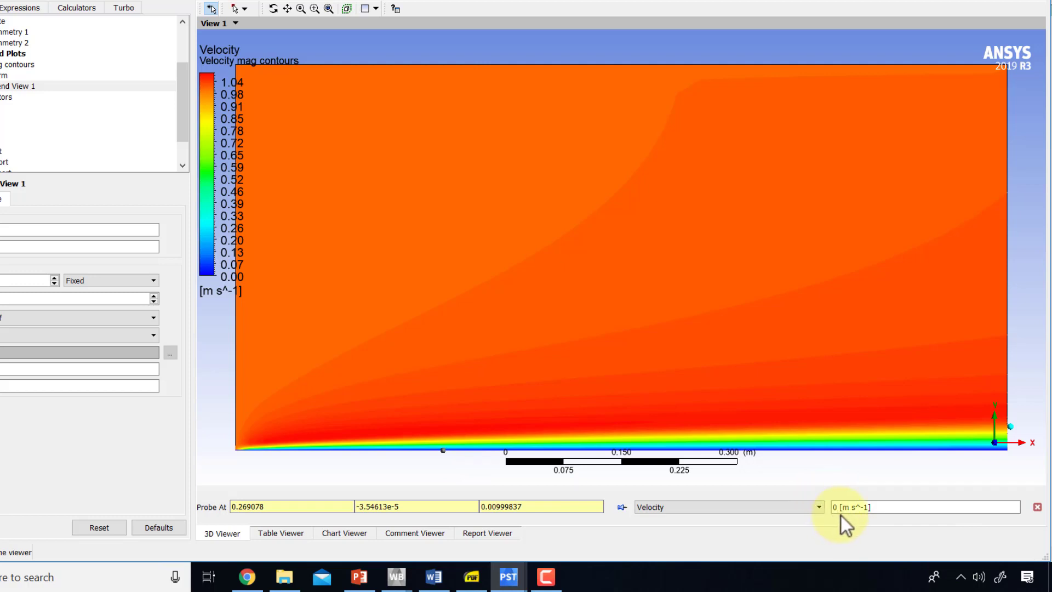
mouse_move(570, 413)
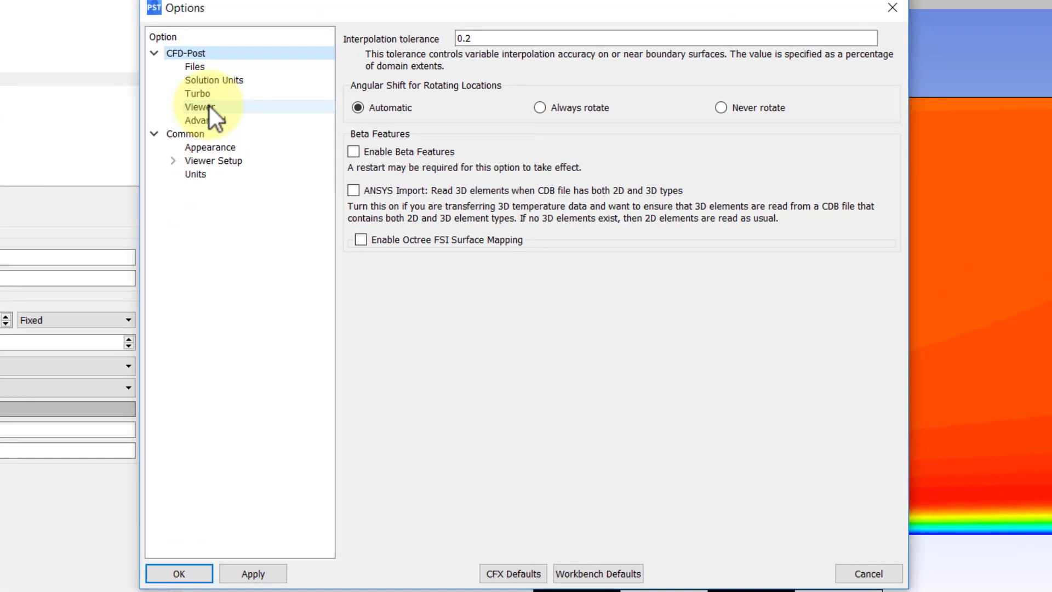
Turn off Ruler Visibility in the CFD-Post Viewer options
click(198, 107)
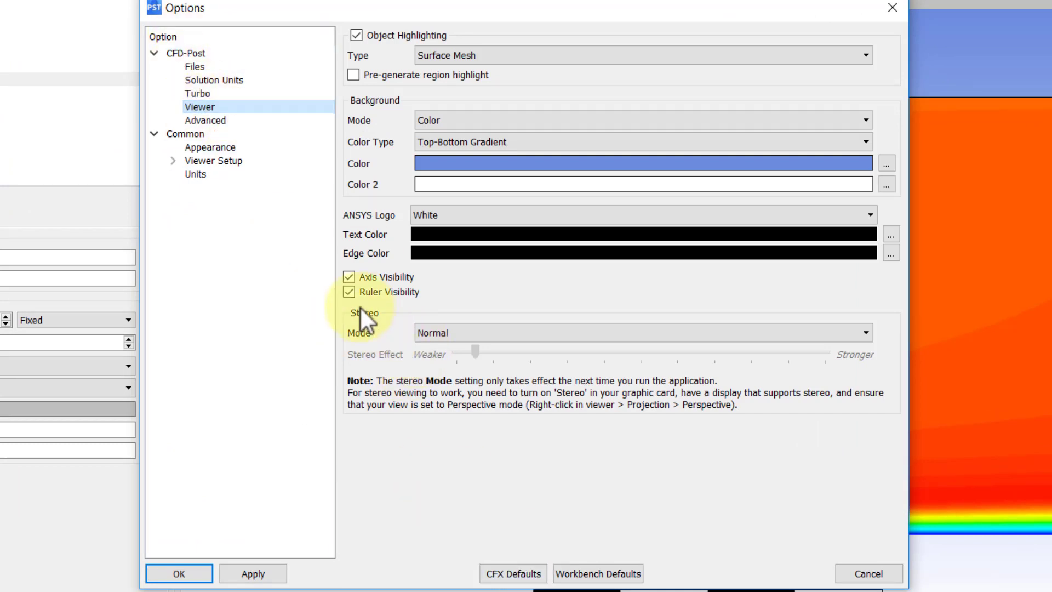
click(348, 291)
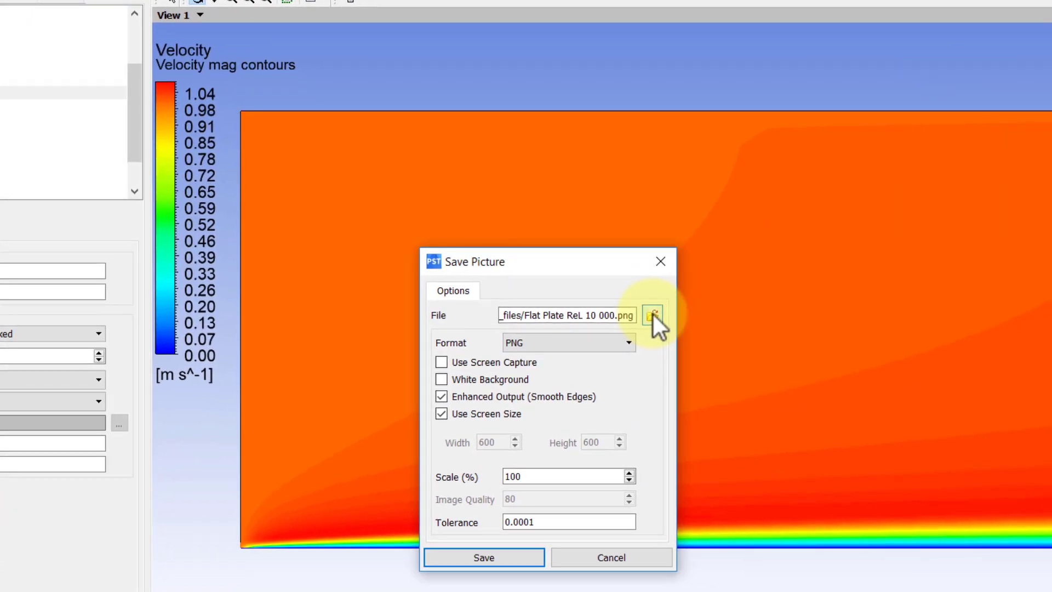
click(651, 315)
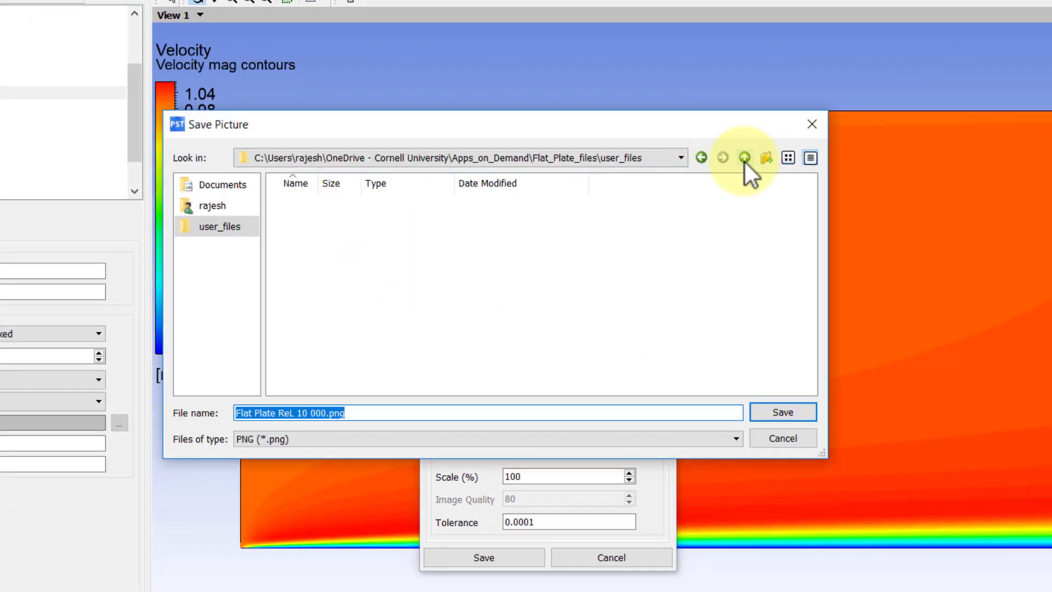
click(743, 157)
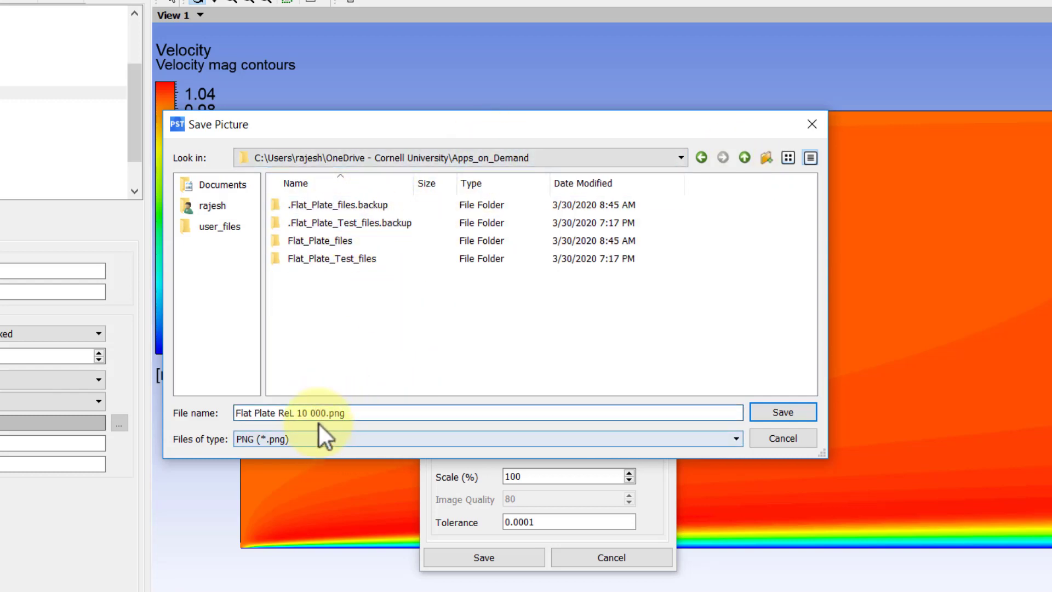
click(328, 412)
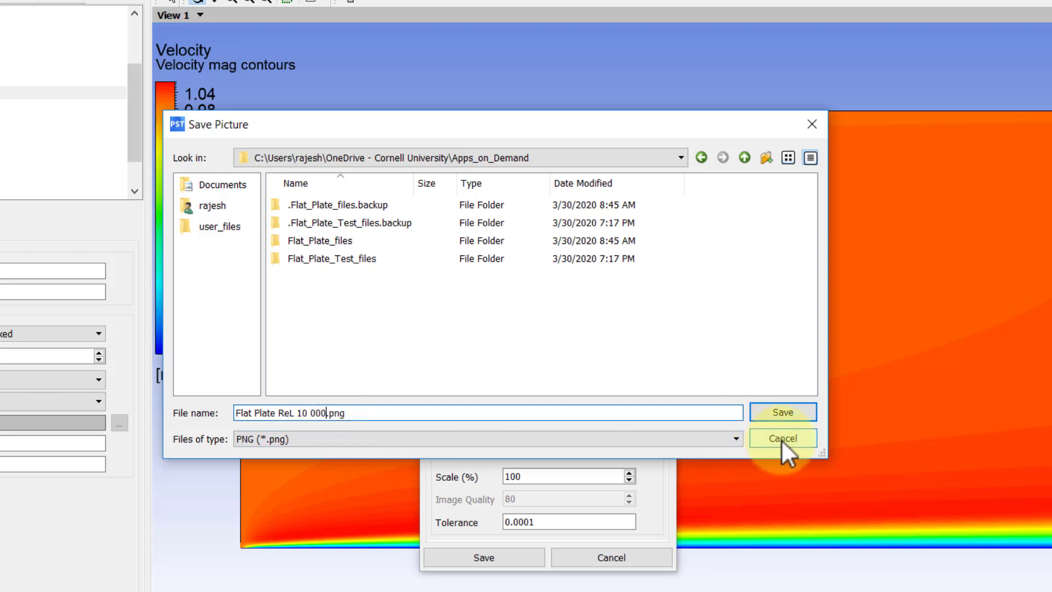
click(781, 438)
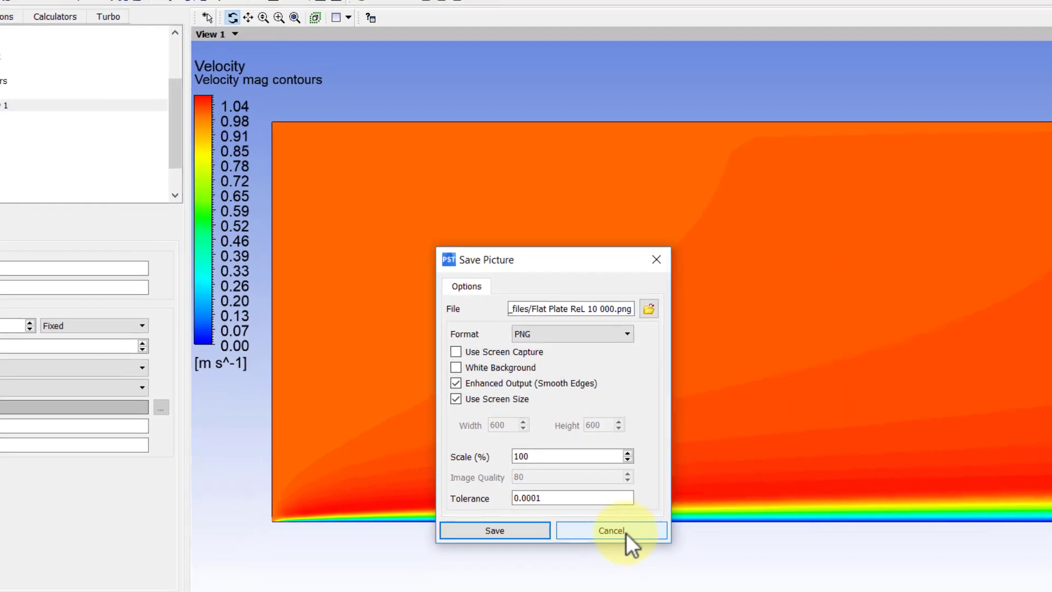
click(610, 529)
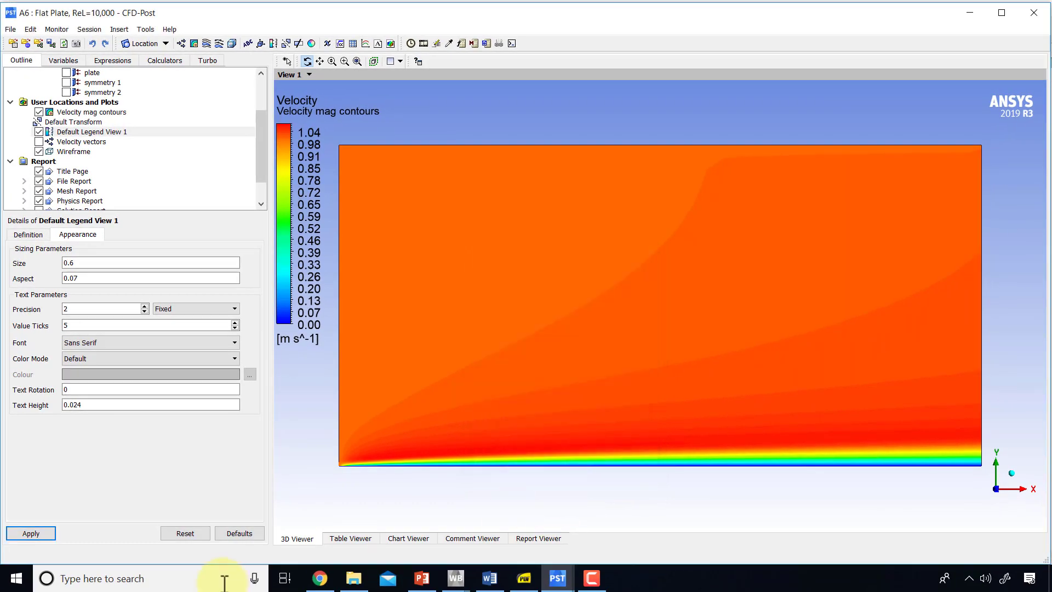
Search the Start menu for 'snipp' to bring up Snipping Tool
text(sn)
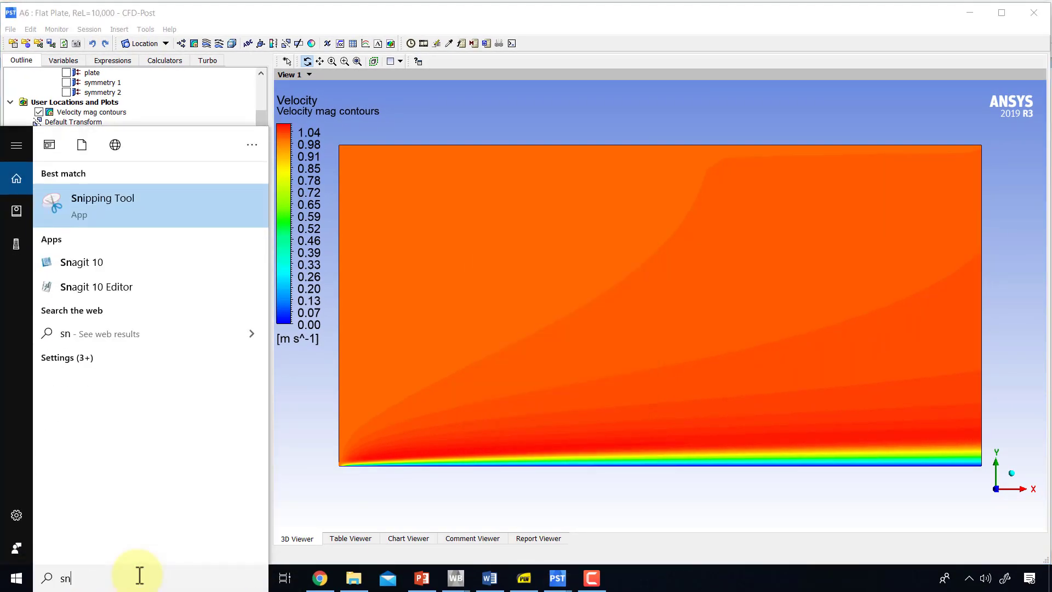
text(ipp)
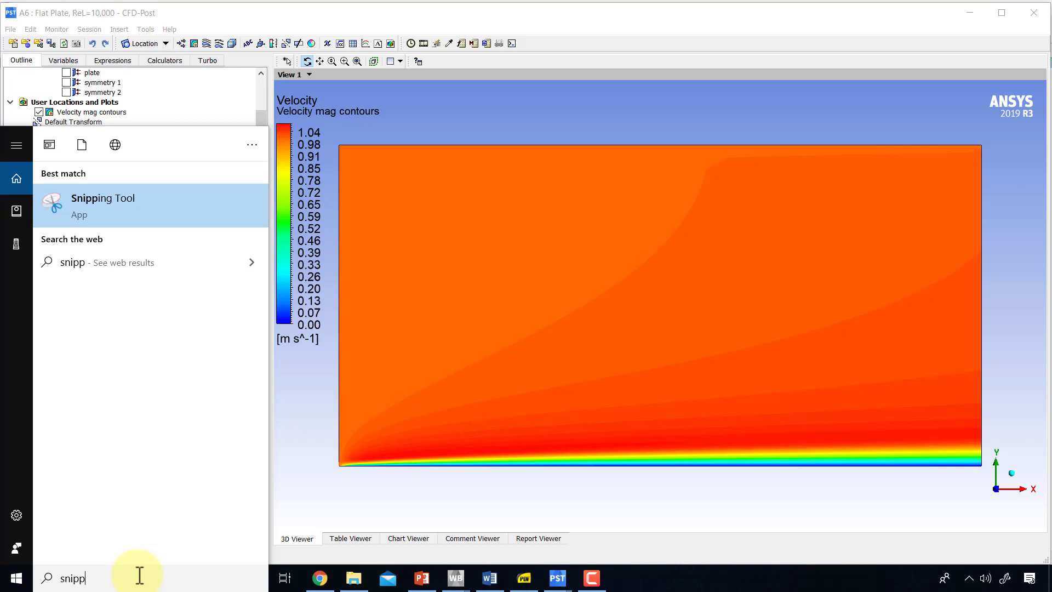